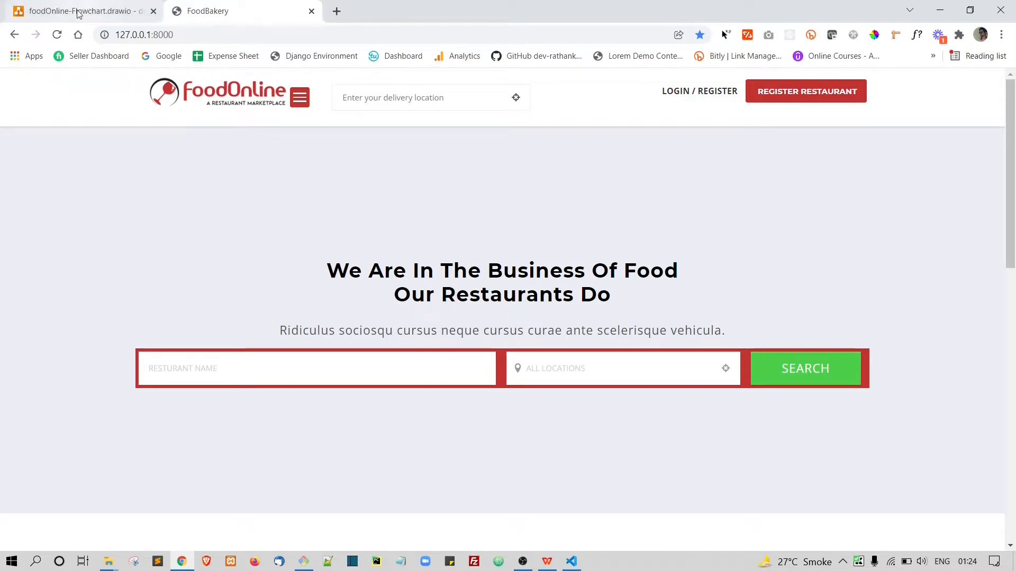
Show the foodOnline flowchart at 40% zoom and select the Restaurant Timings box
left_click(78, 11)
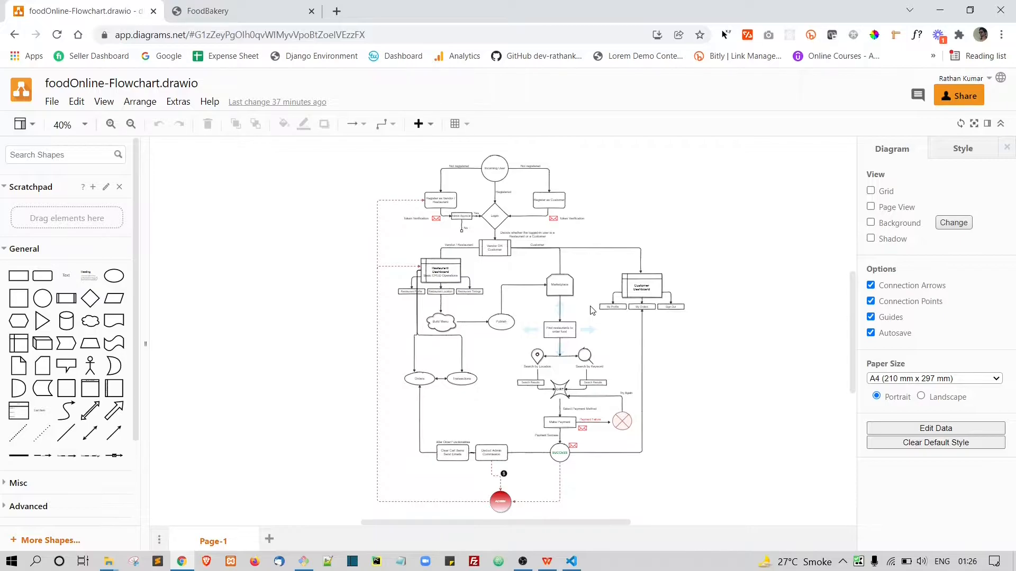
mouse_move(711, 351)
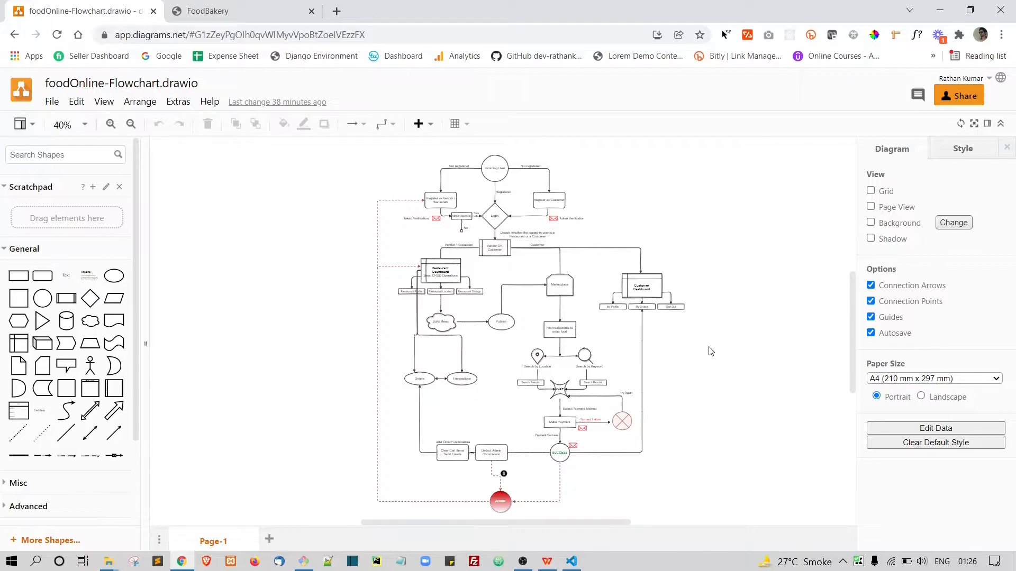
mouse_move(528, 384)
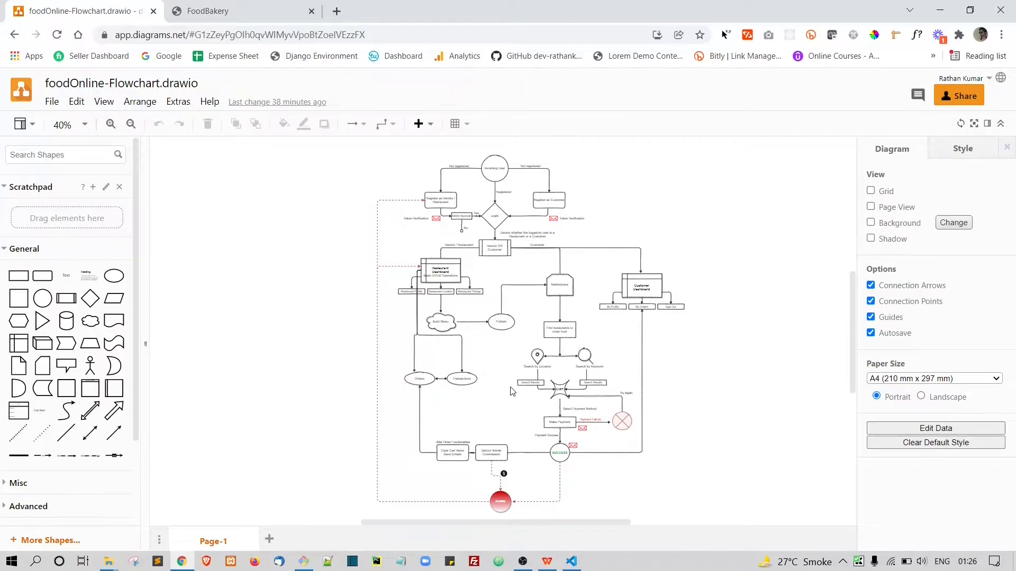
mouse_move(646, 266)
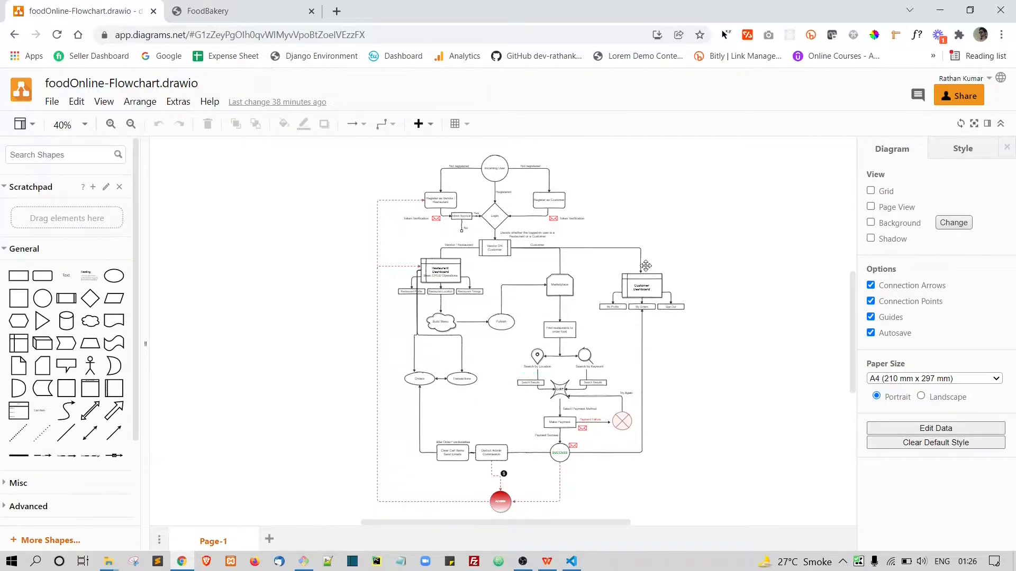
mouse_move(676, 304)
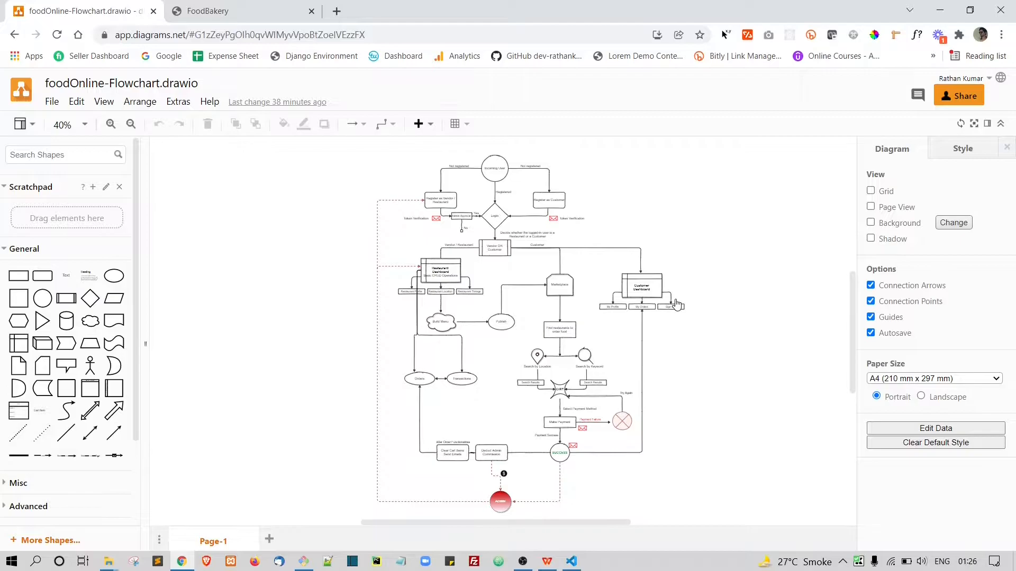
mouse_move(751, 332)
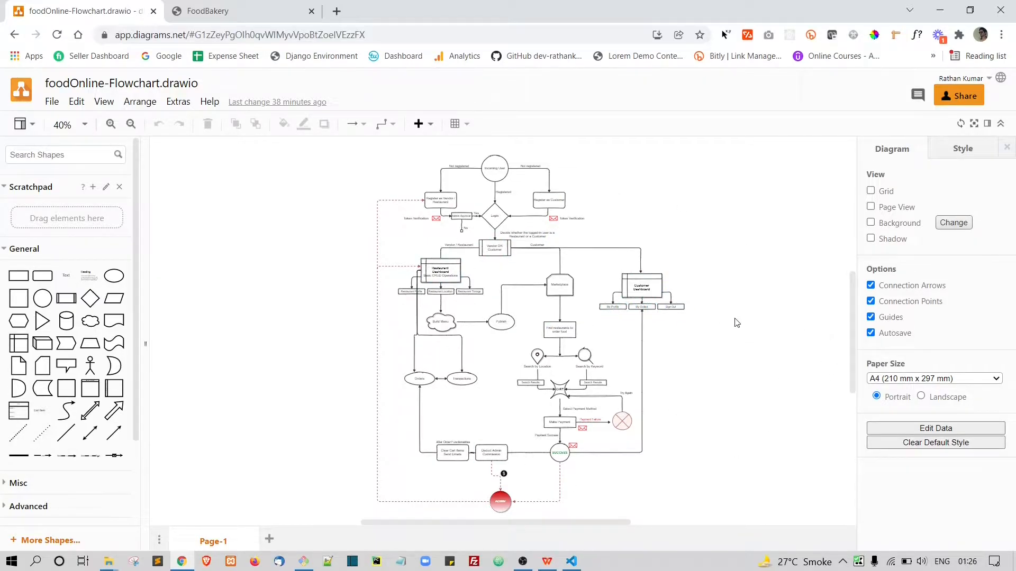
left_click(469, 292)
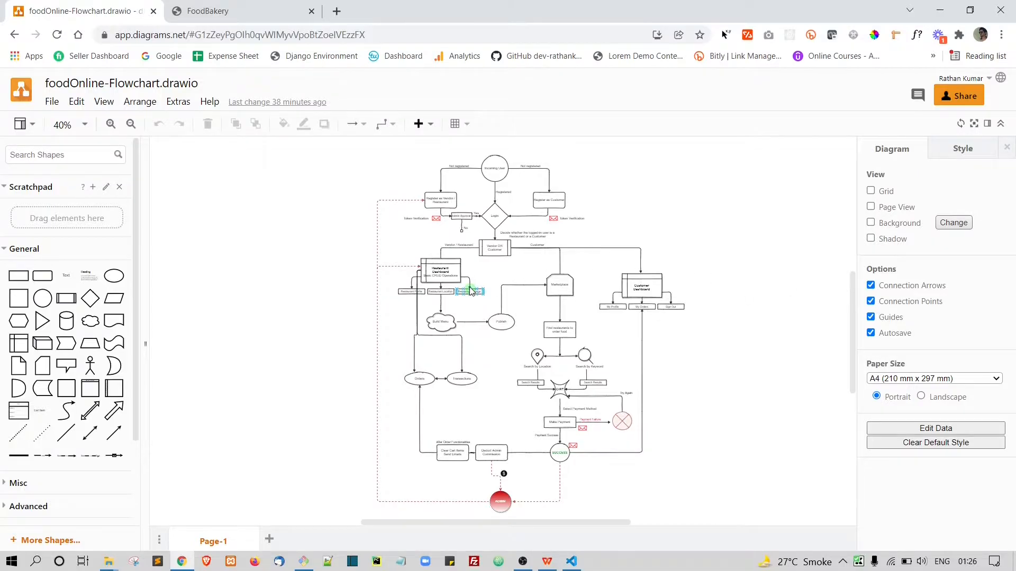
Zoom in to 85% on the flowchart's top registration and login section
left_click(110, 124)
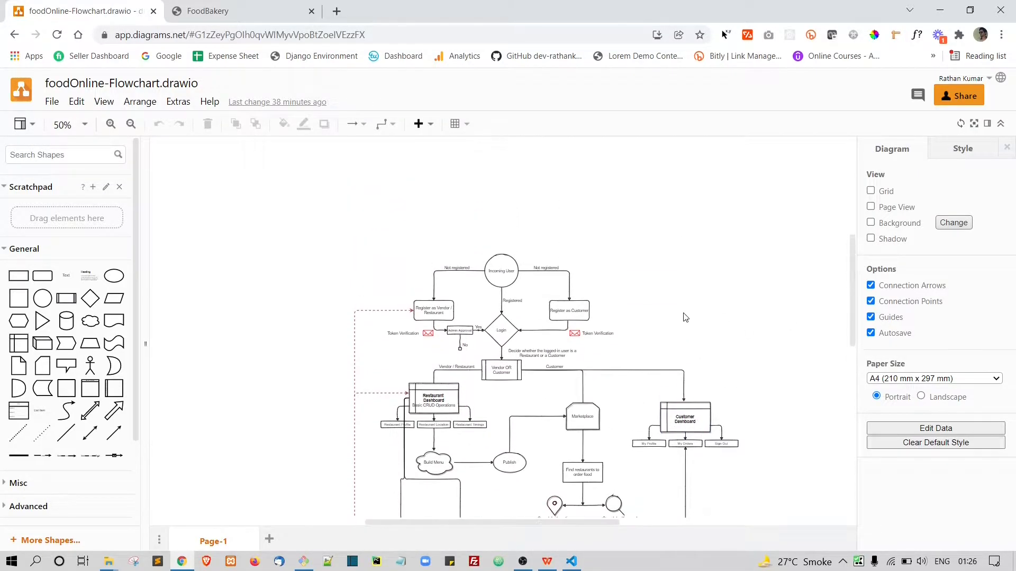
scroll("down", 3)
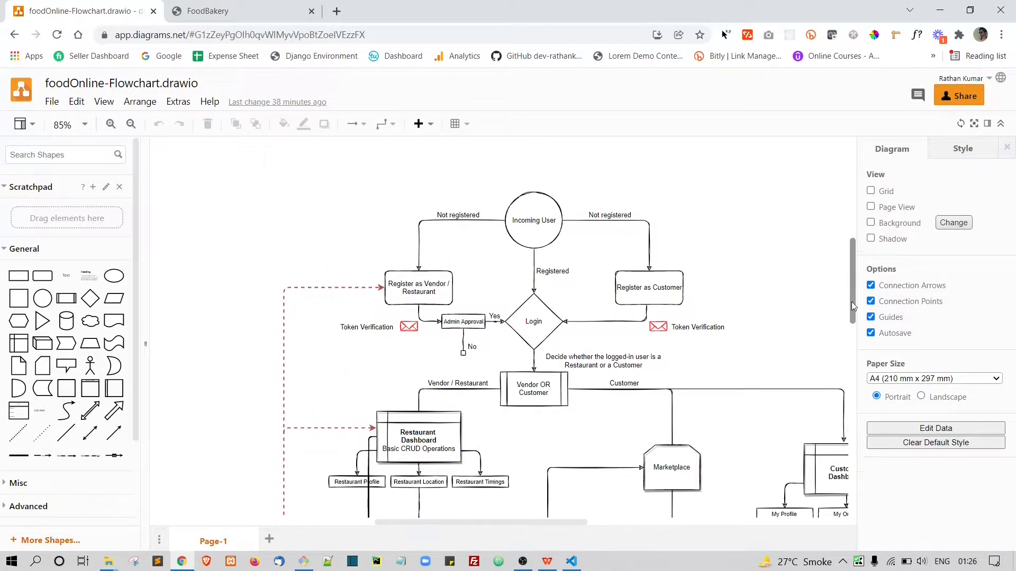
left_click(534, 219)
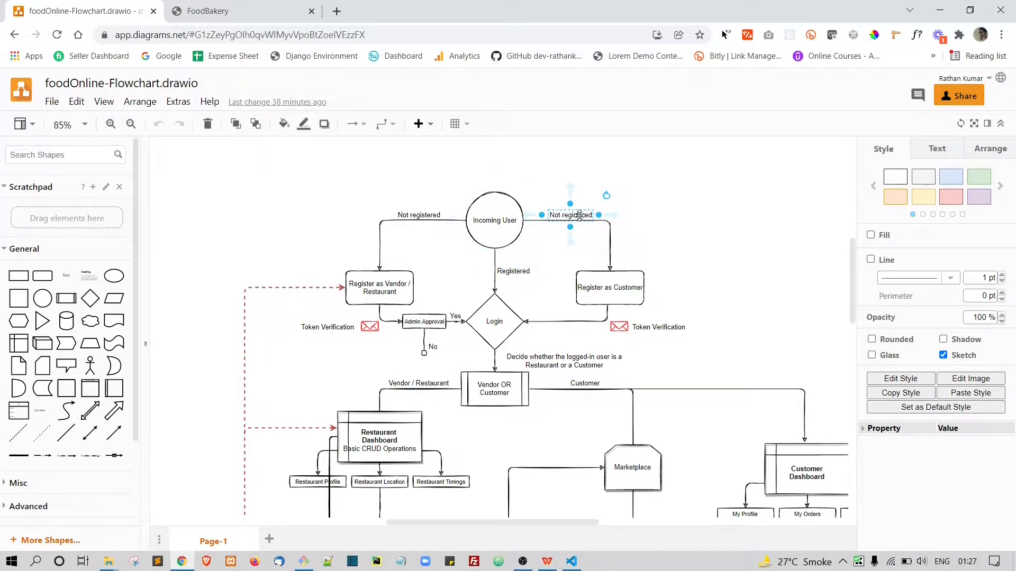
Select the Not registered label, Register as Customer and Register as Vendor boxes
left_click(494, 320)
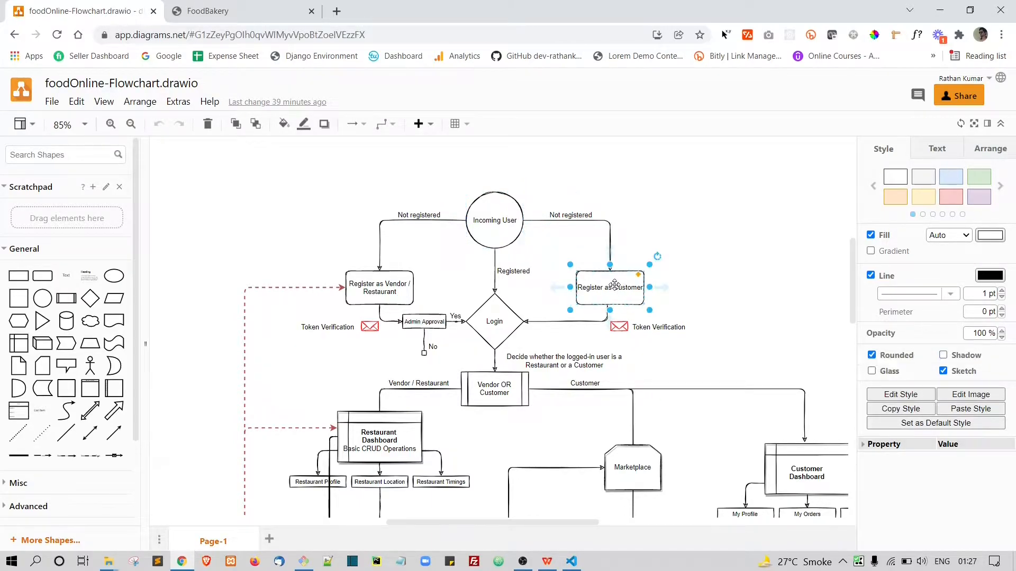
left_click(378, 286)
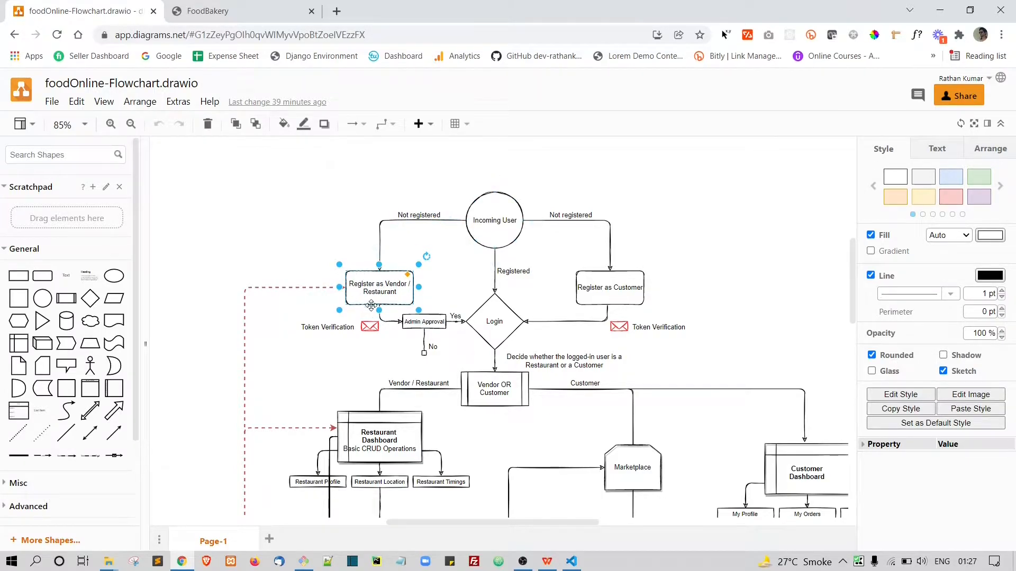
left_click(493, 220)
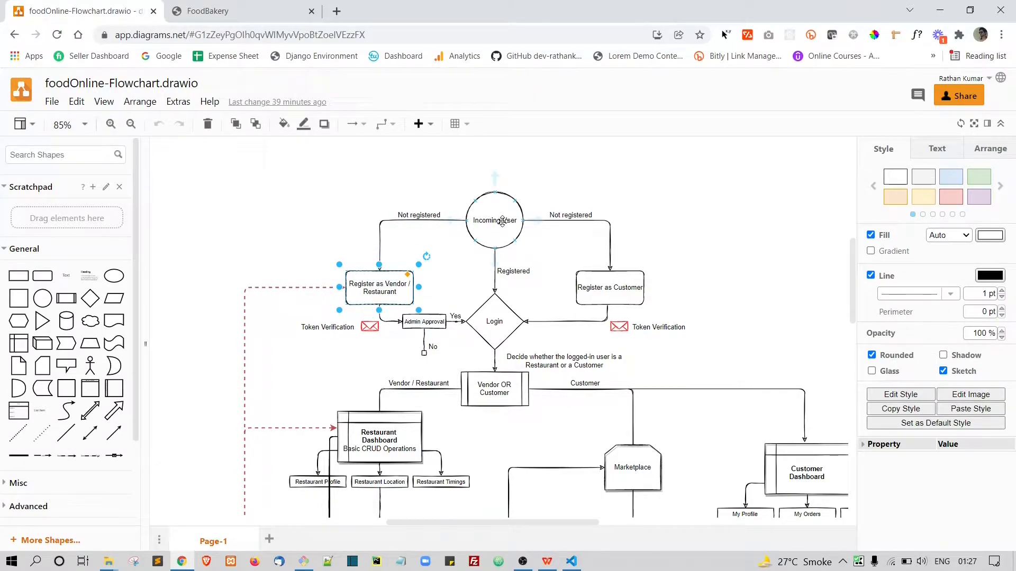
left_click(494, 220)
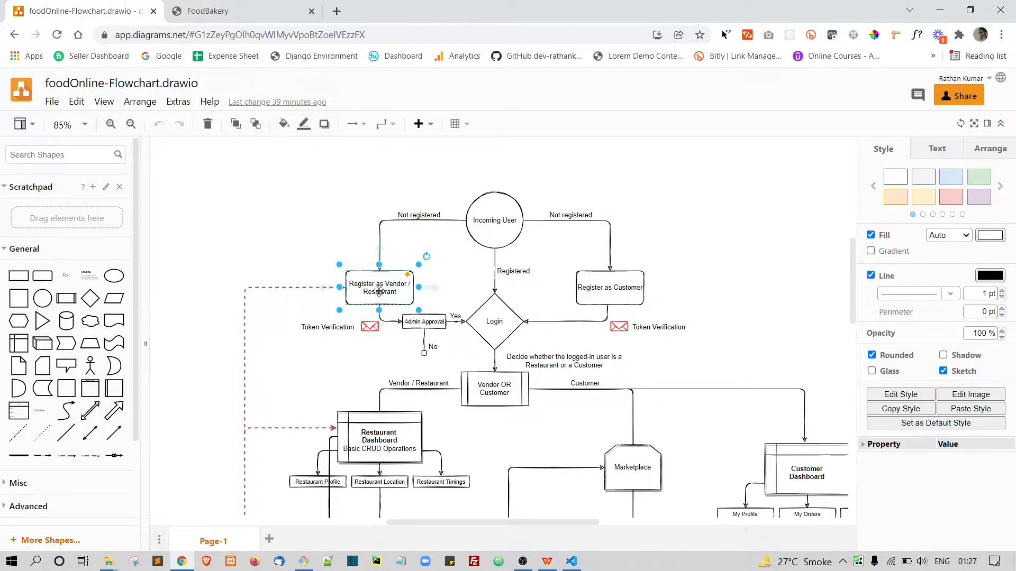
Scroll down and inspect the Register as Vendor and Admin Approval boxes
scroll("down", 3)
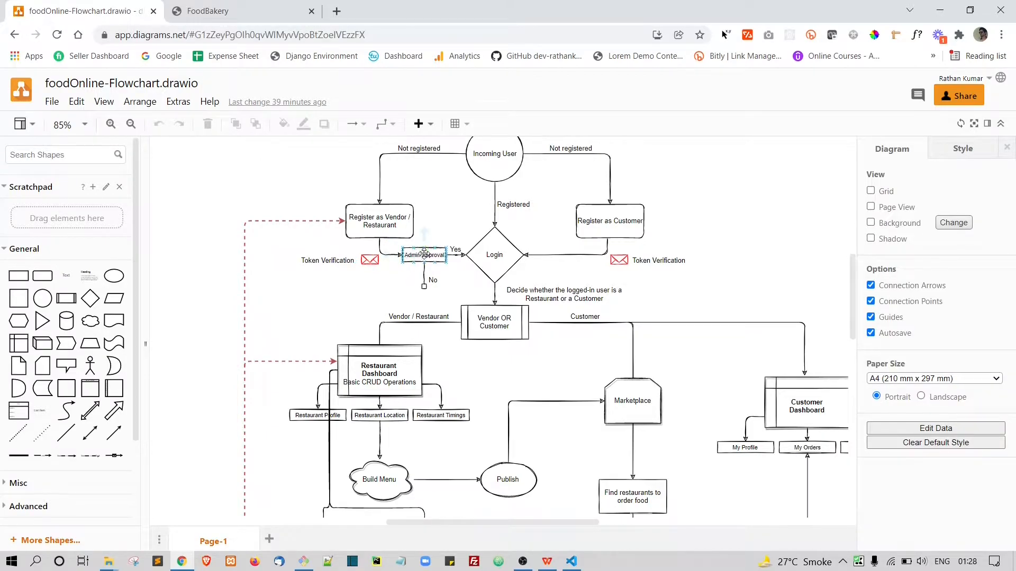
left_click(424, 254)
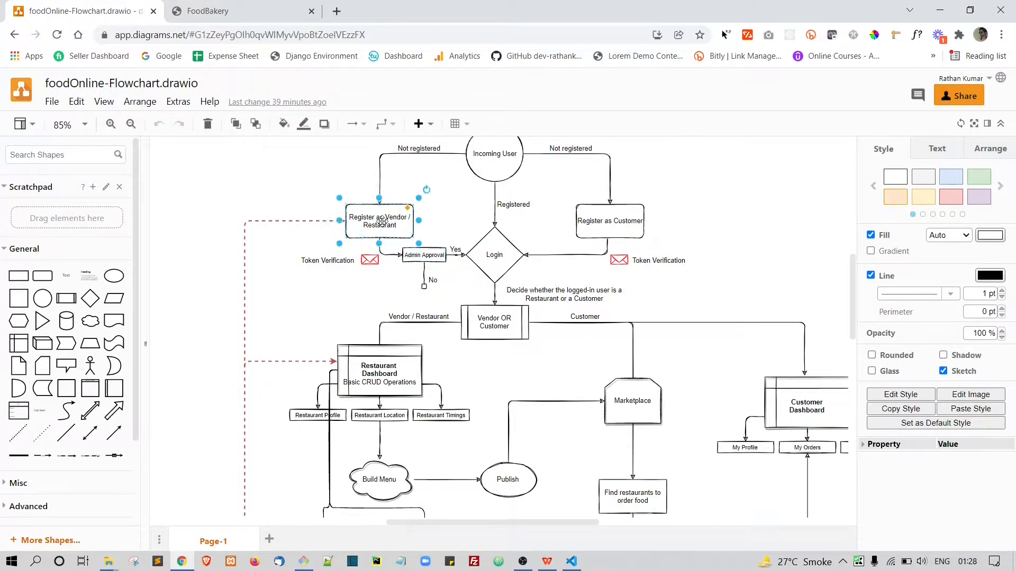
left_click(424, 254)
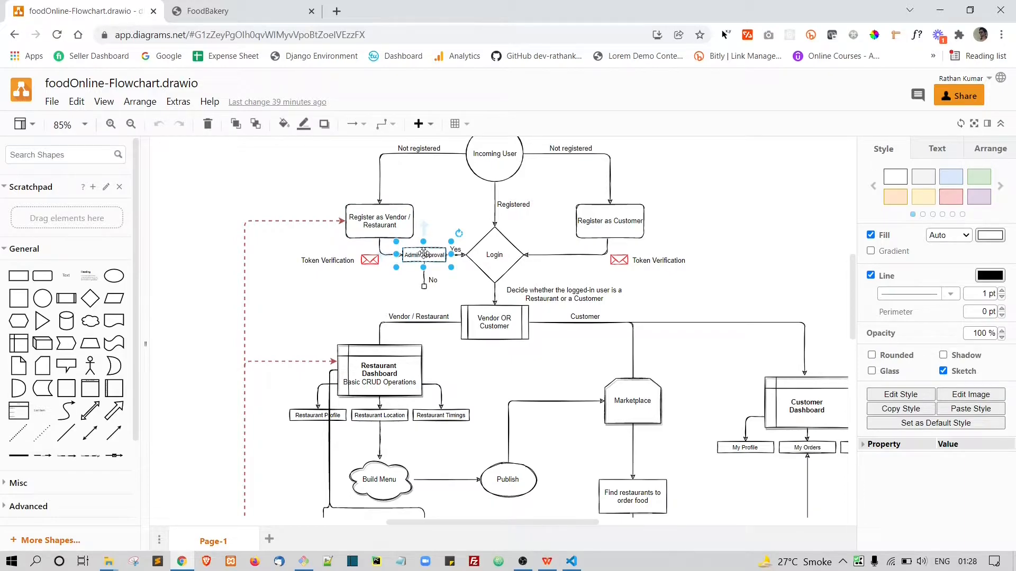
left_click(378, 220)
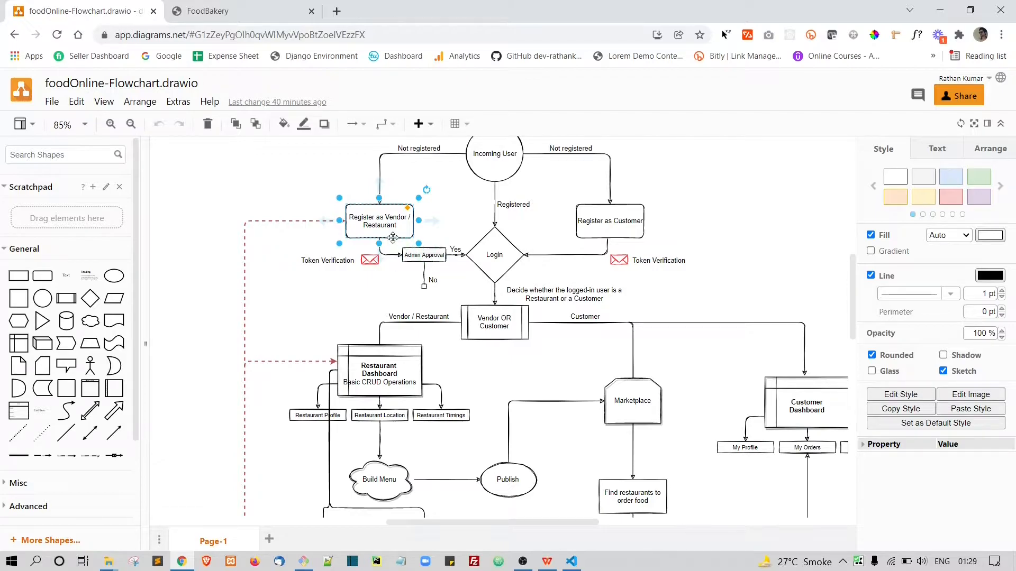
left_click(424, 254)
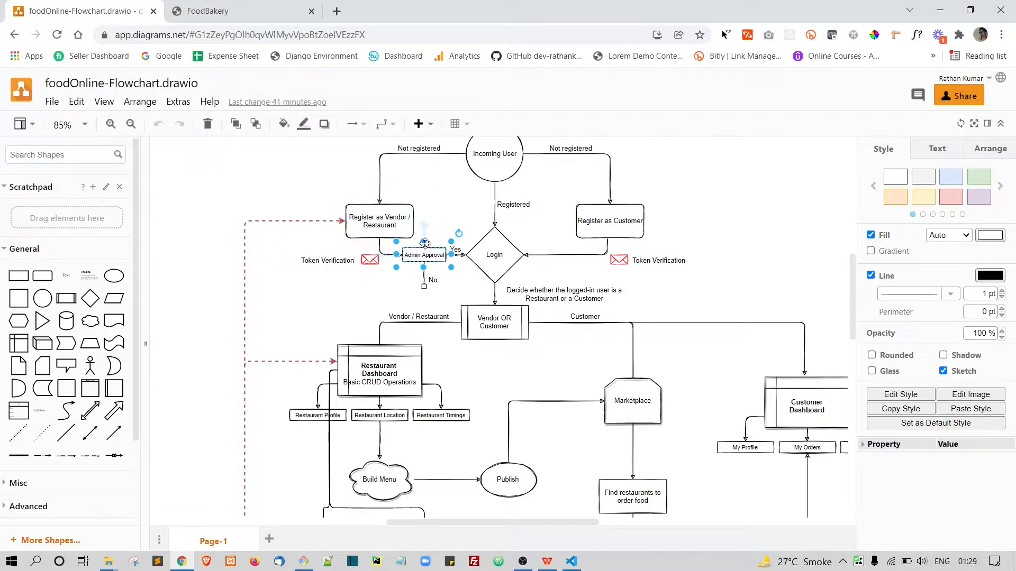
left_click(378, 221)
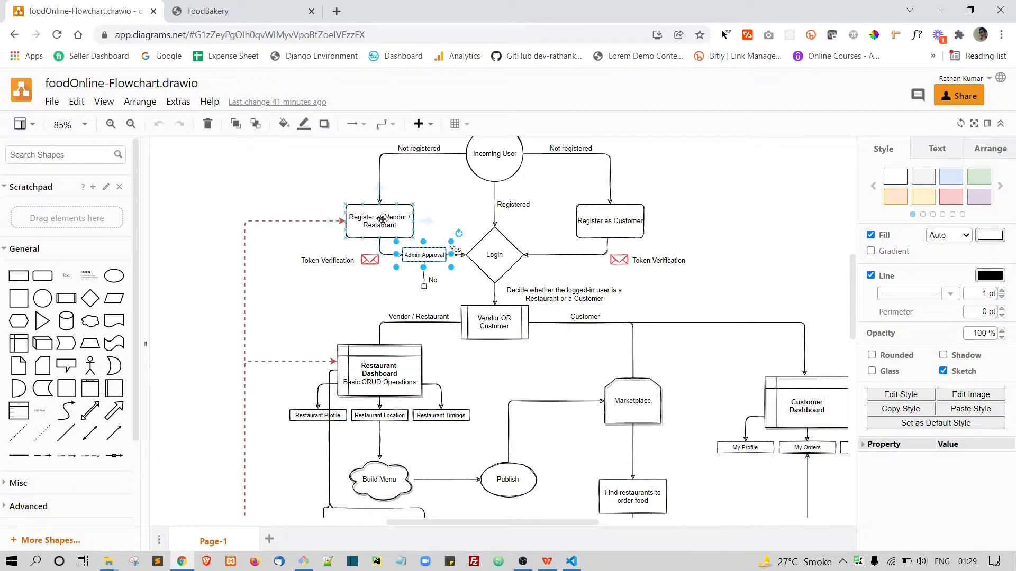
Select the Login decision diamond and the Vendor OR Customer box
left_click(493, 254)
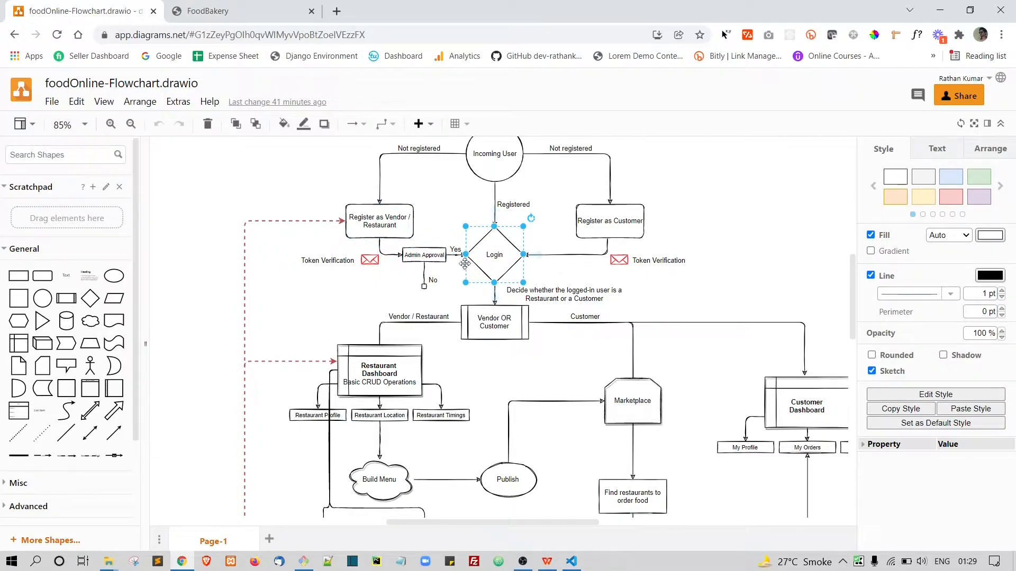
left_click(494, 322)
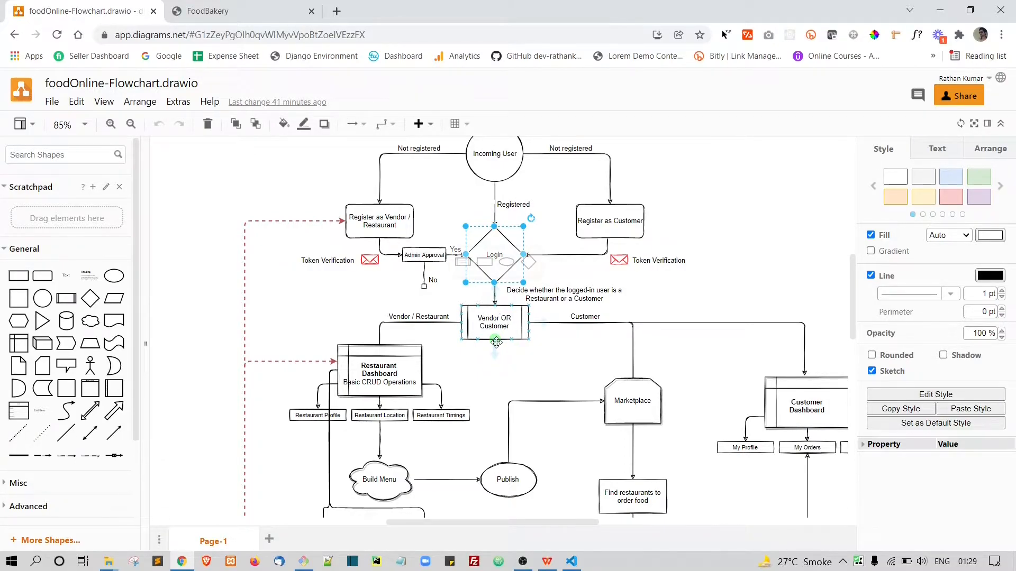
left_click(493, 322)
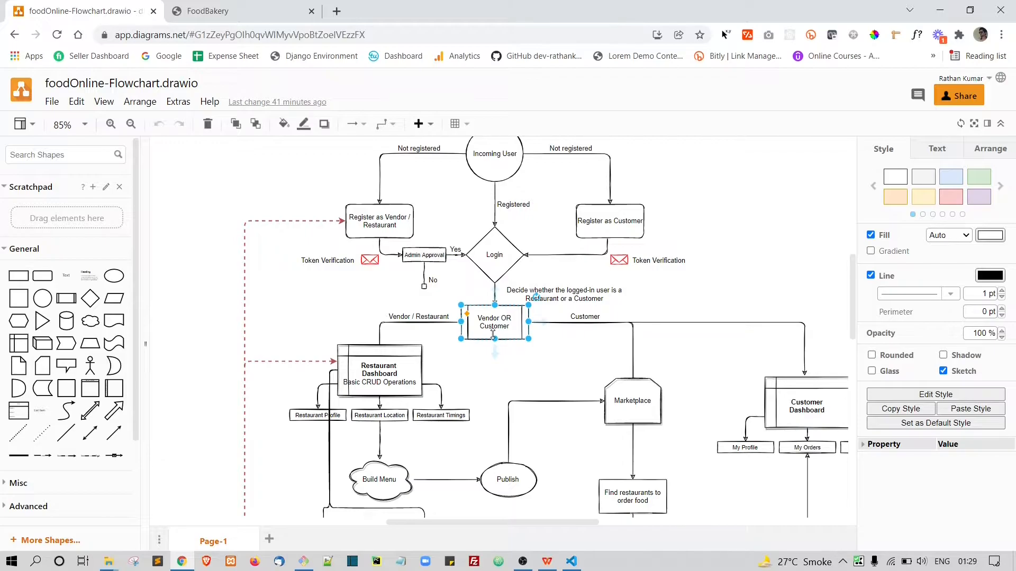
mouse_move(475, 403)
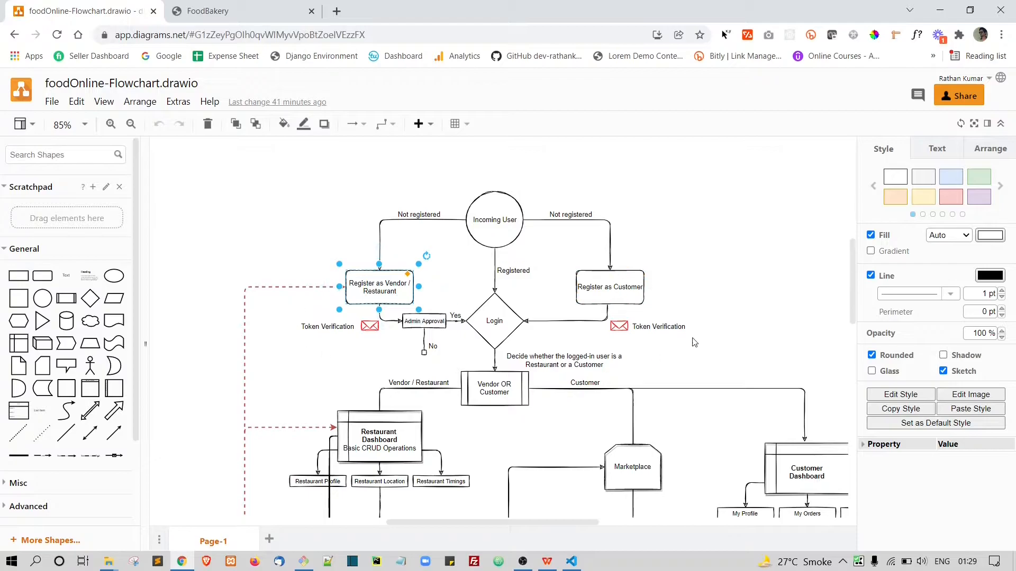
mouse_move(623, 268)
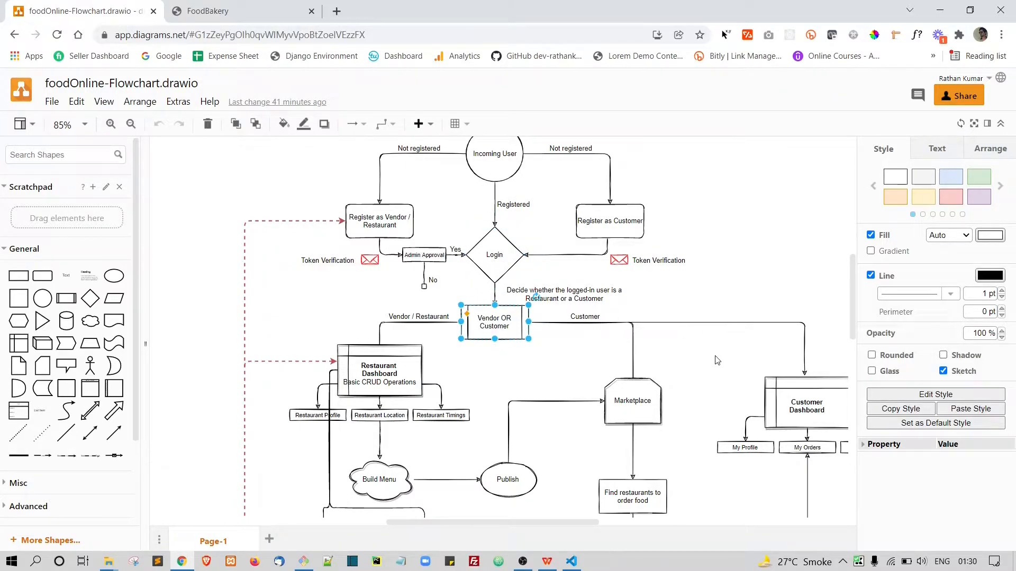
scroll("down", 3)
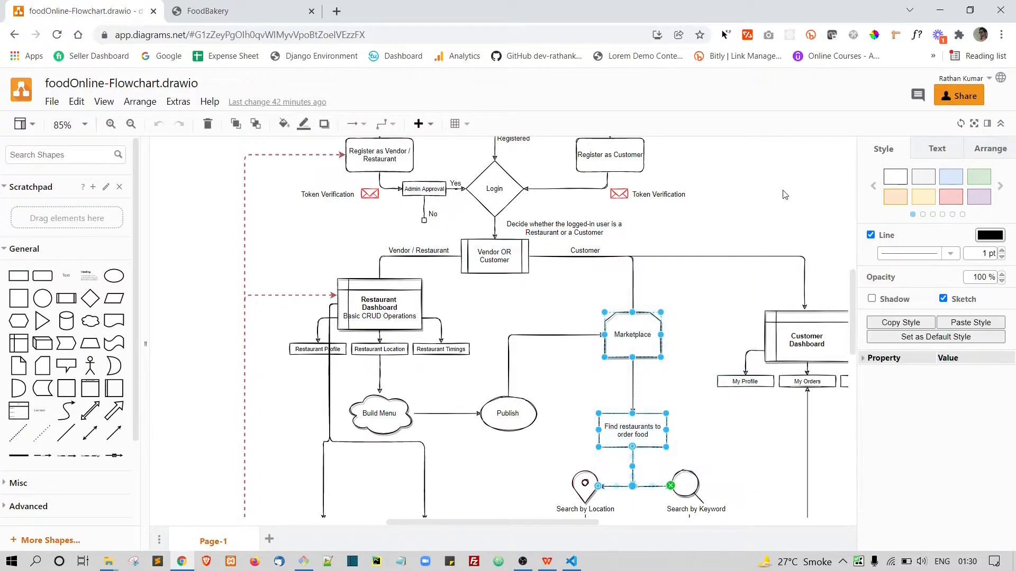
left_click(418, 250)
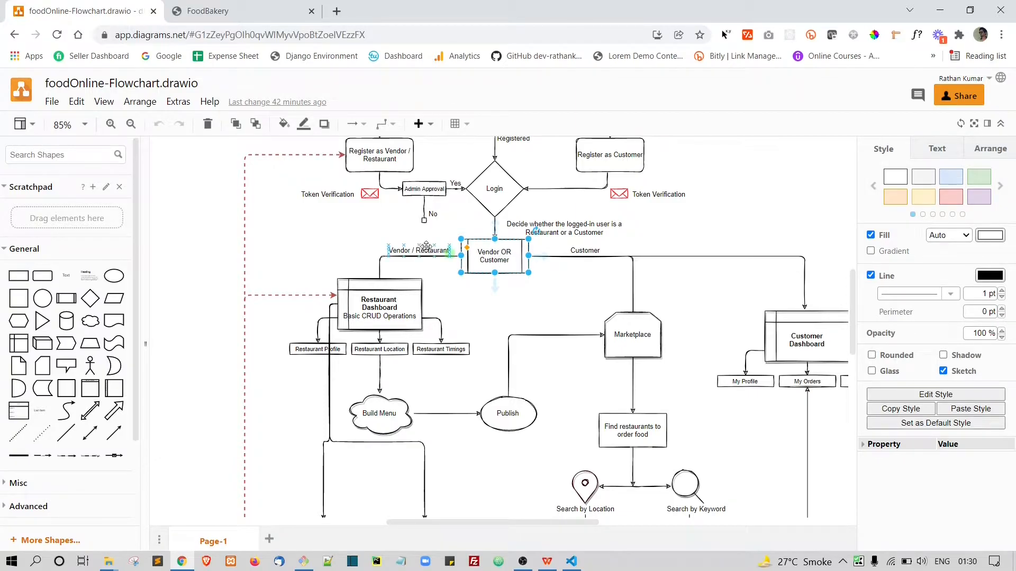
left_click(379, 304)
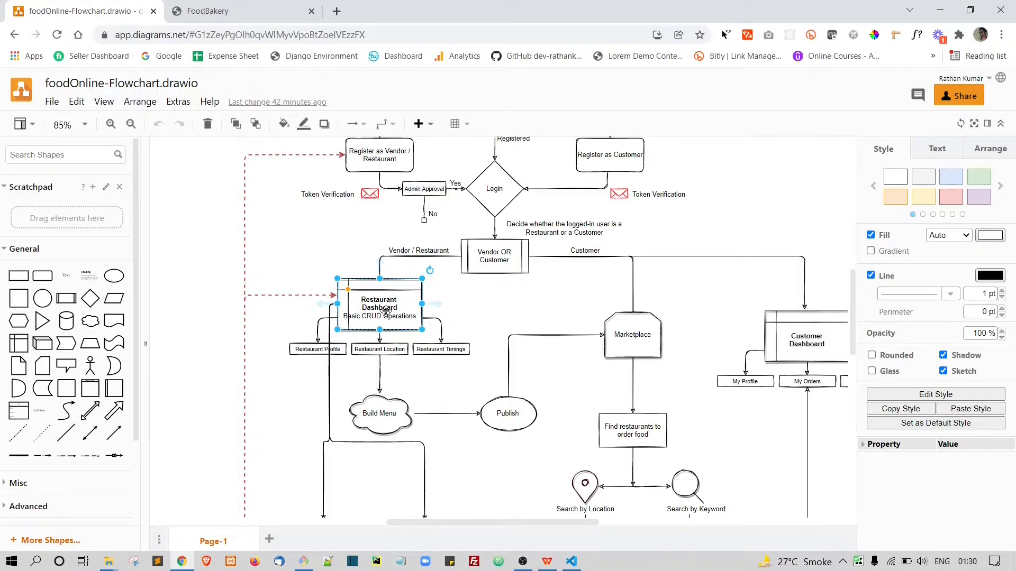
scroll("down", 3)
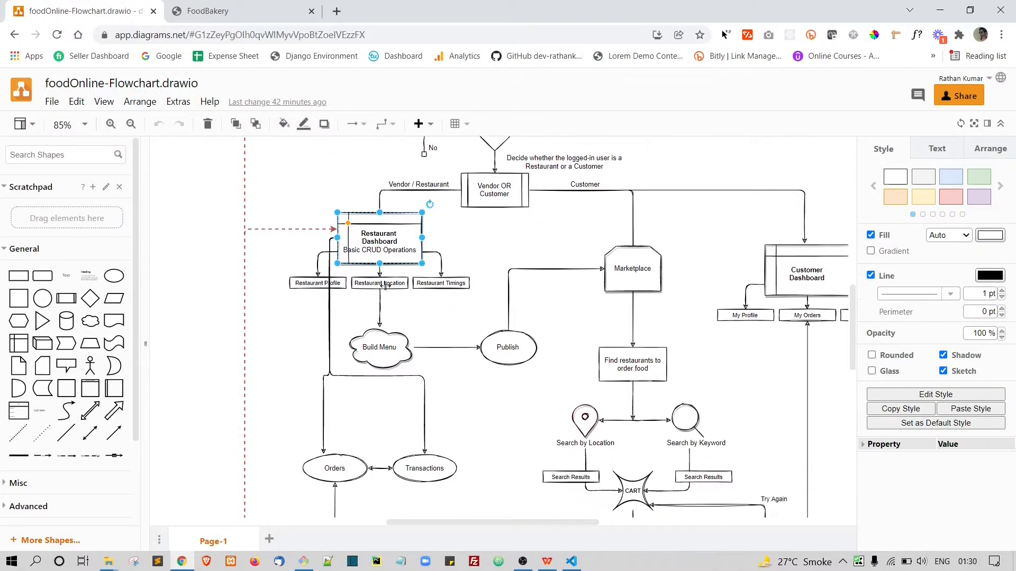
left_click(317, 283)
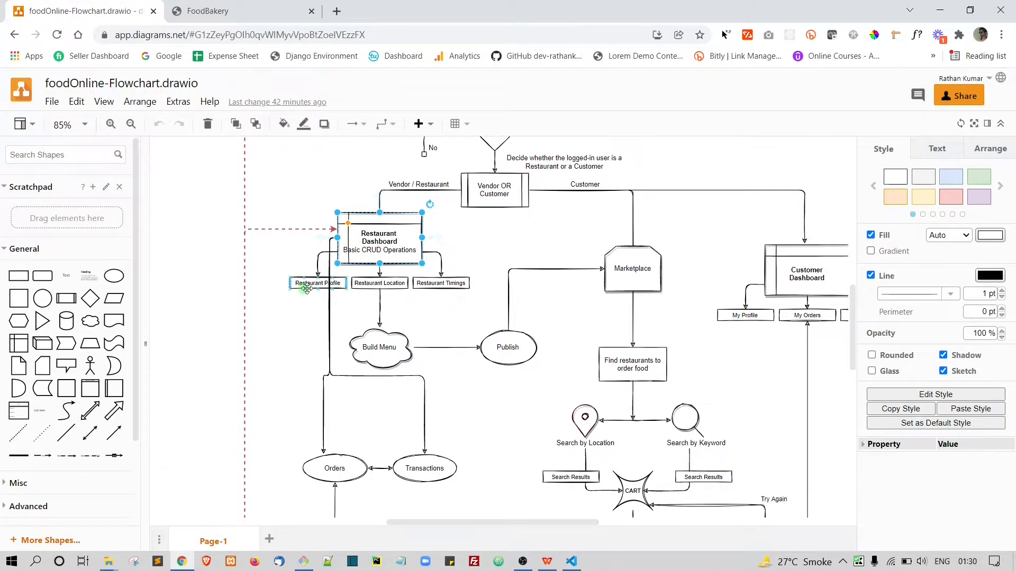
left_click(380, 283)
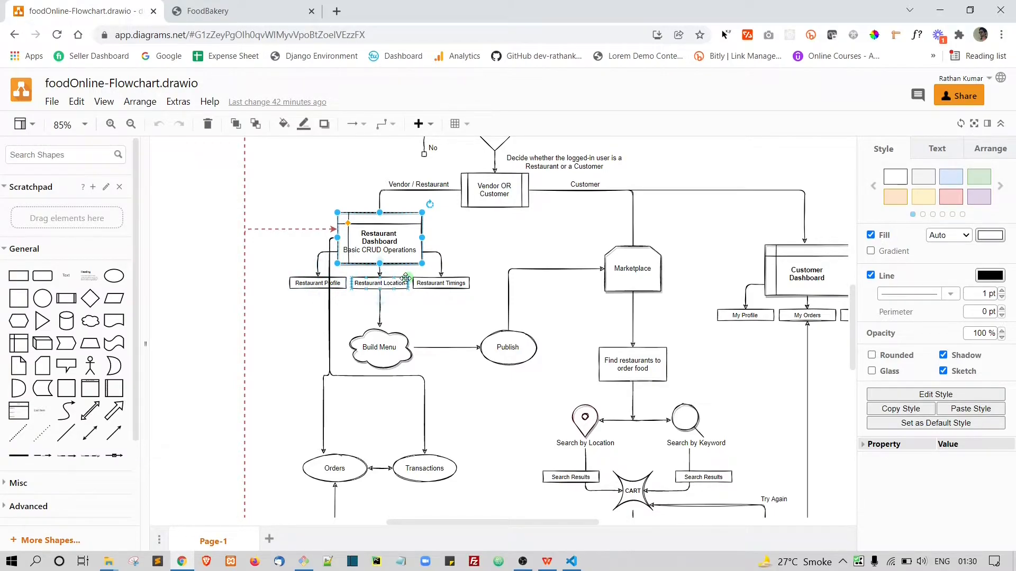
left_click(317, 283)
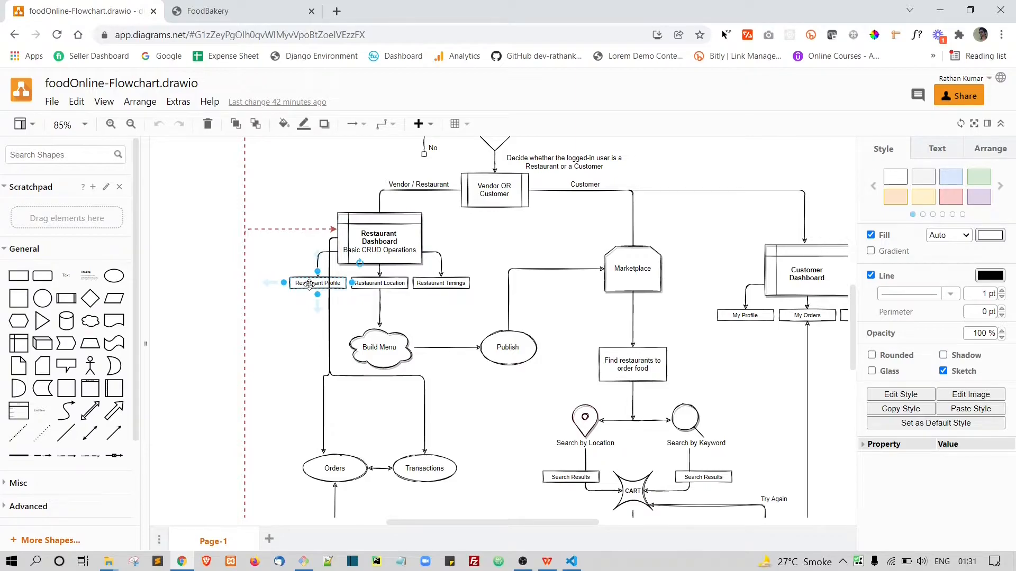
left_click(378, 283)
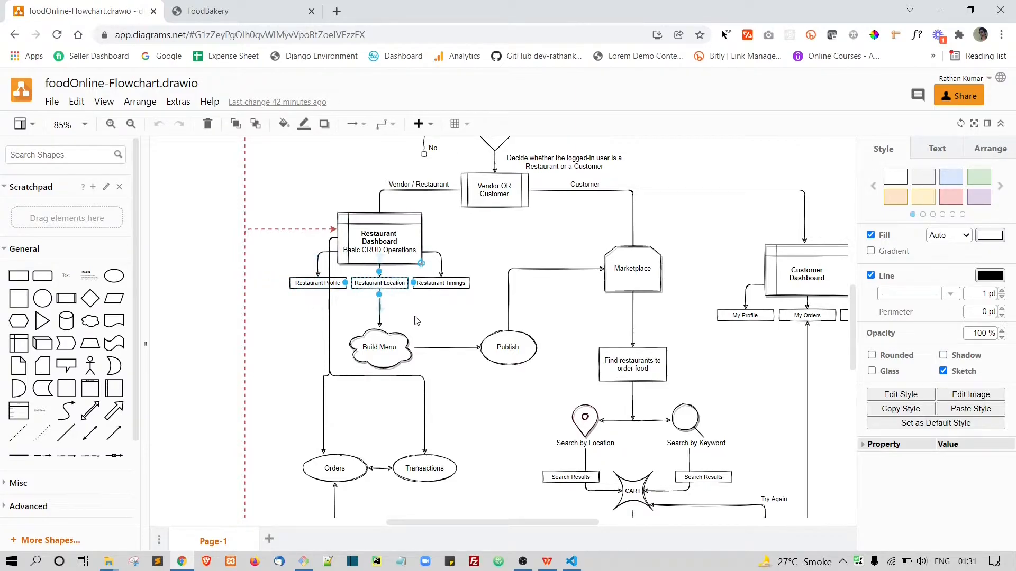
left_click(441, 283)
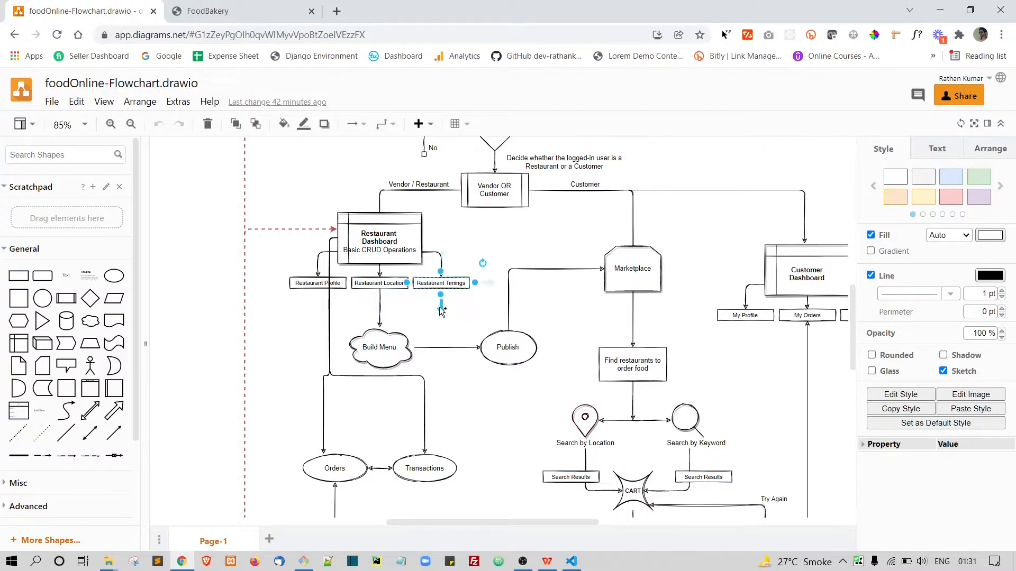
mouse_move(410, 321)
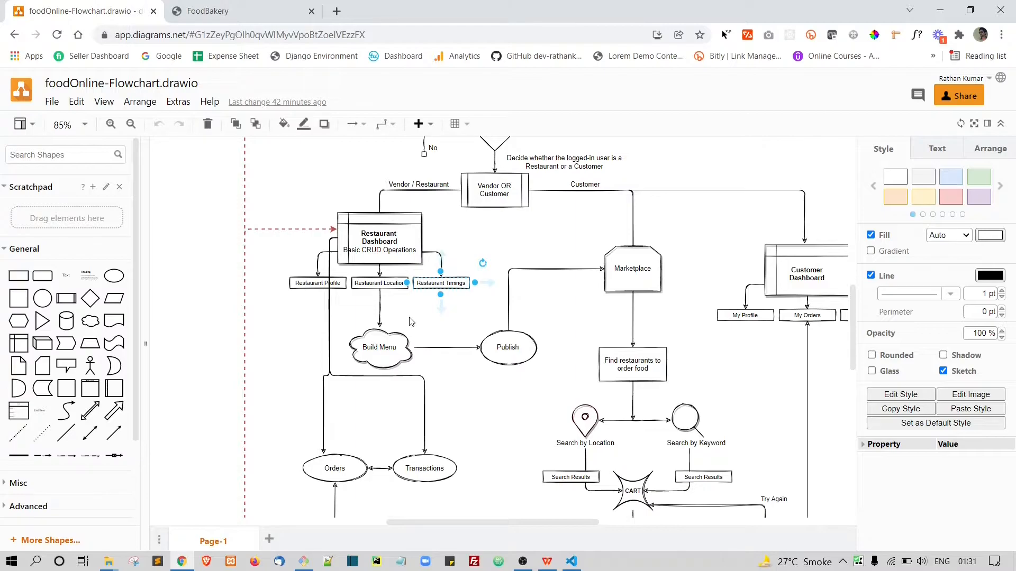
left_click(379, 241)
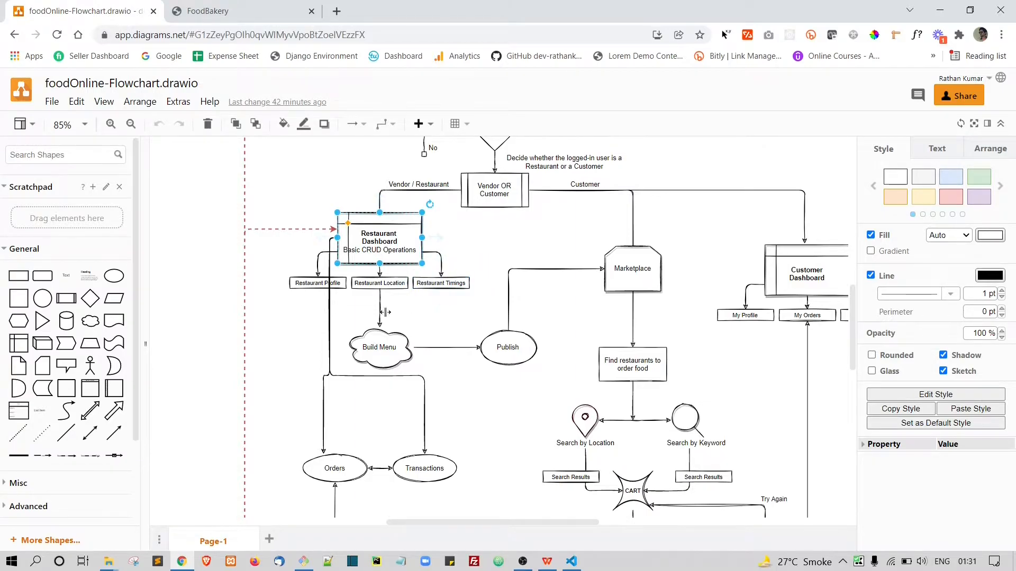
left_click(378, 347)
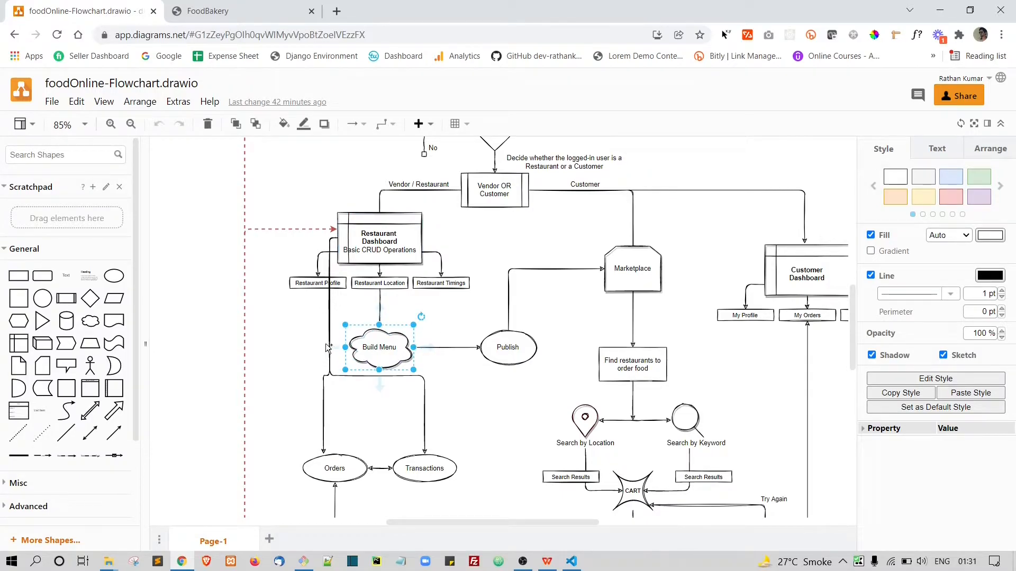
mouse_move(344, 368)
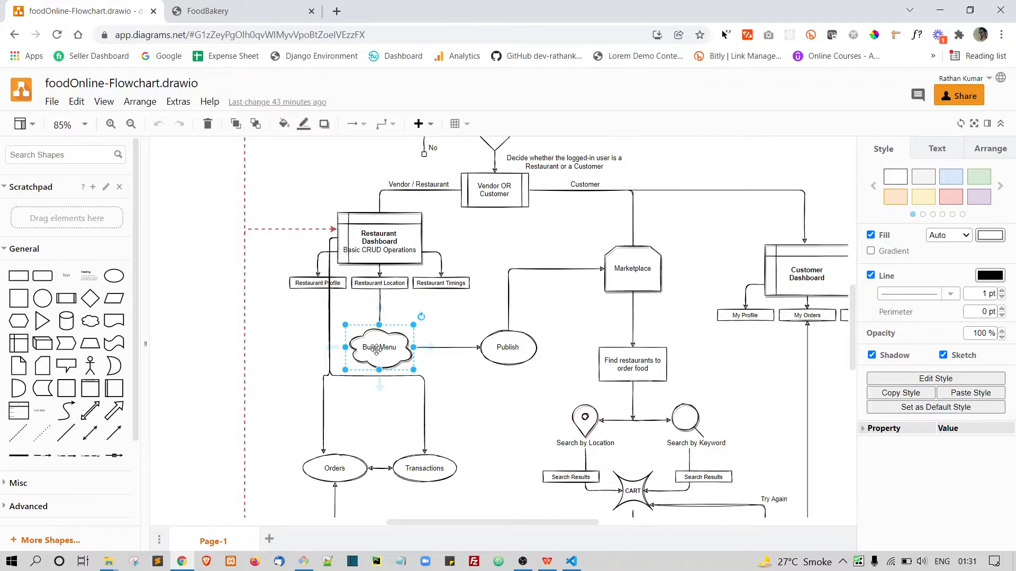
mouse_move(380, 349)
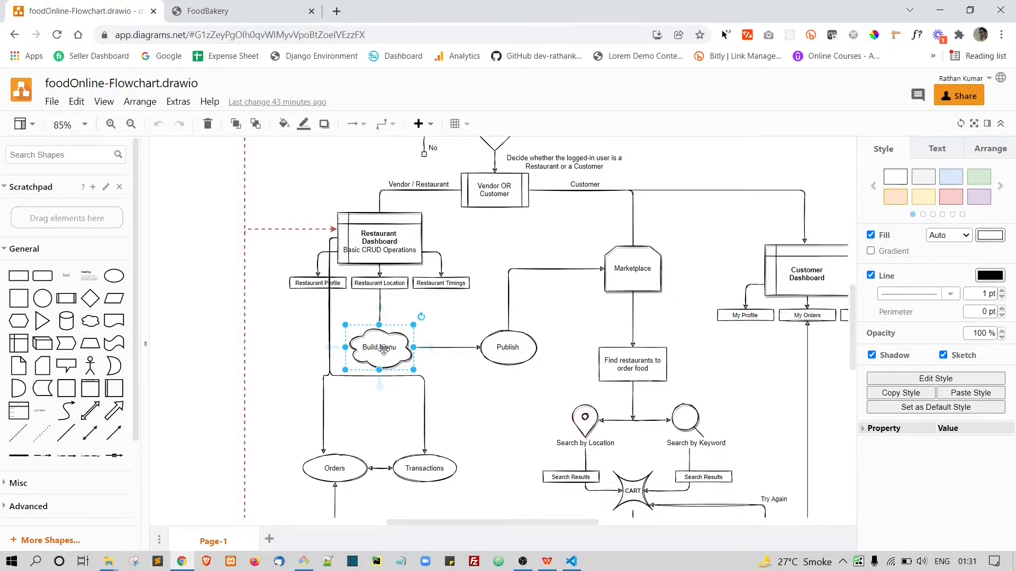
left_click(507, 347)
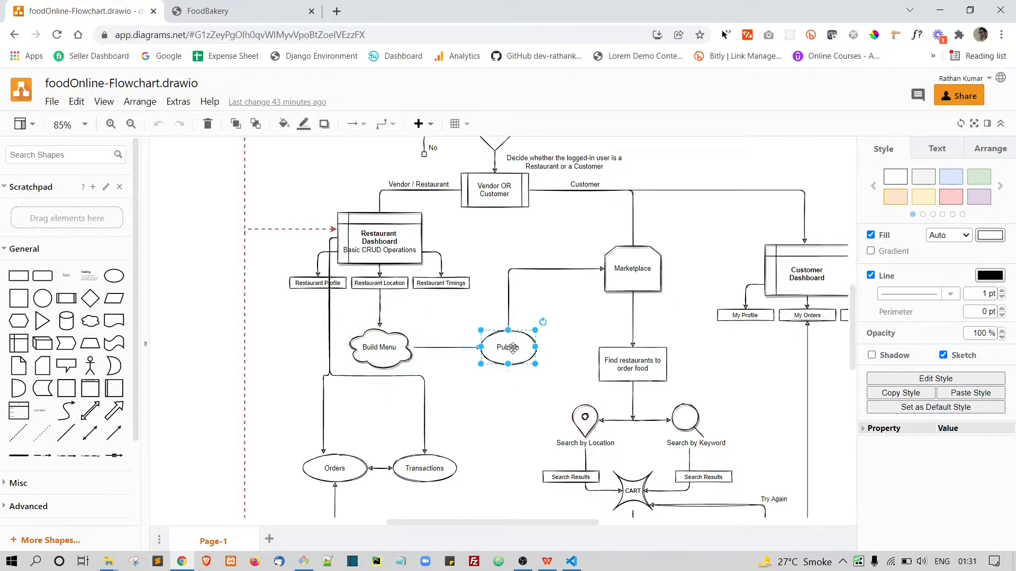
left_click(632, 268)
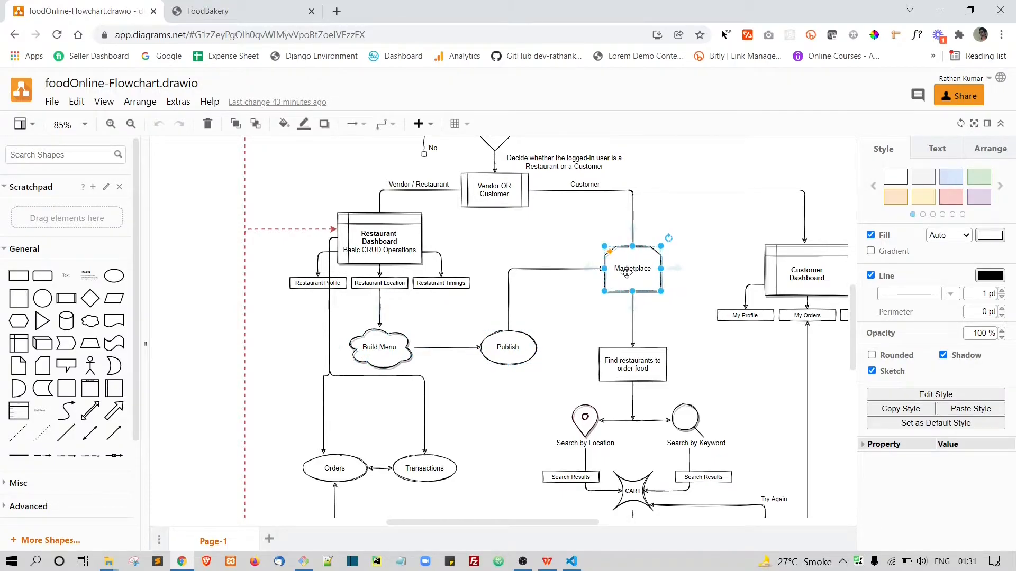
left_click(379, 241)
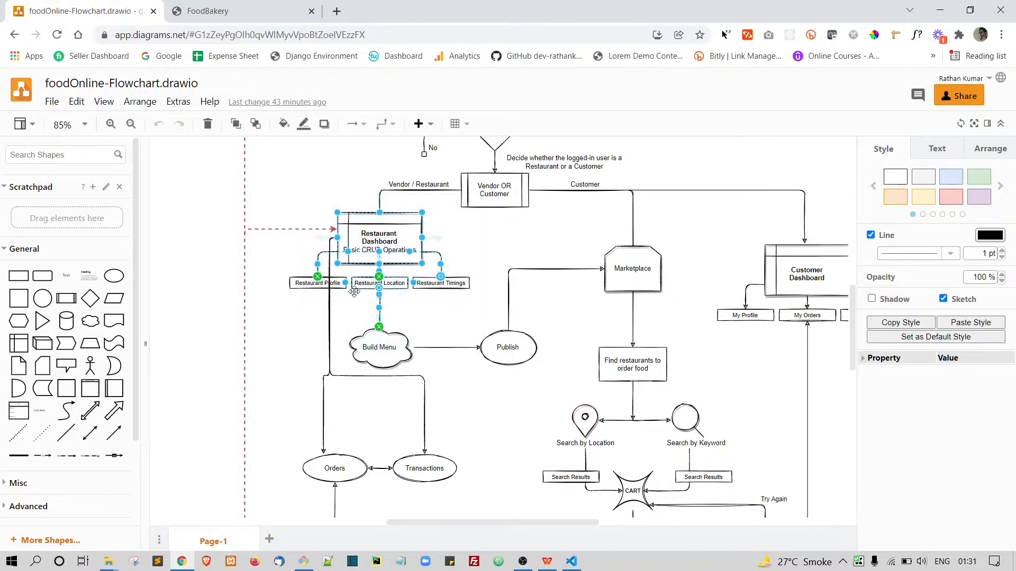
mouse_move(478, 256)
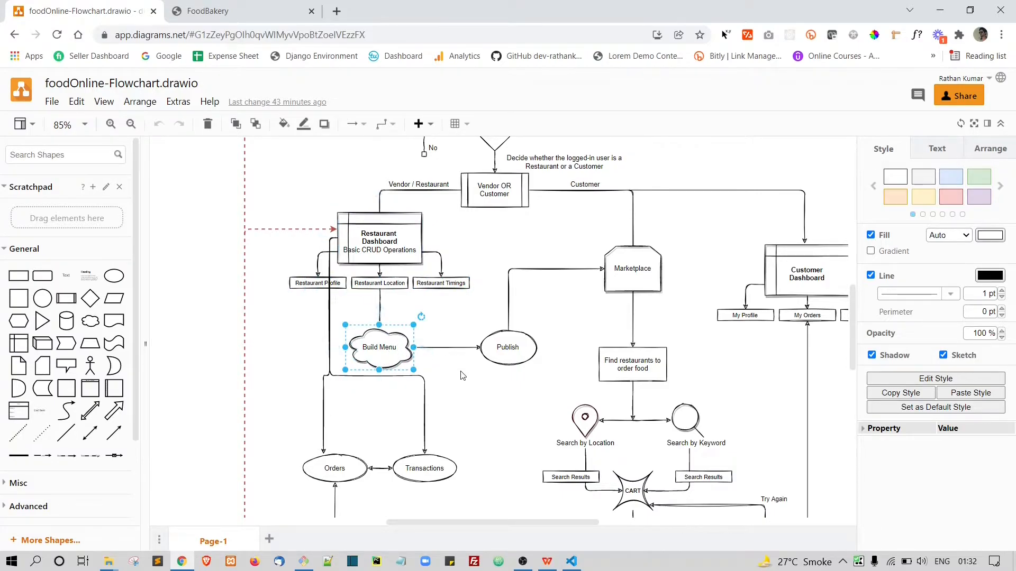
left_click(632, 268)
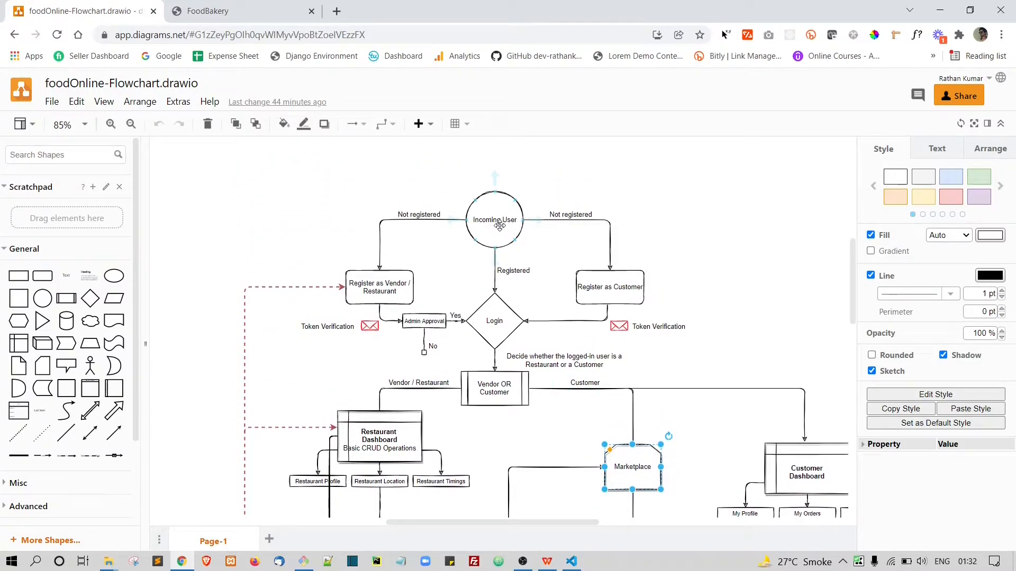
left_click(494, 220)
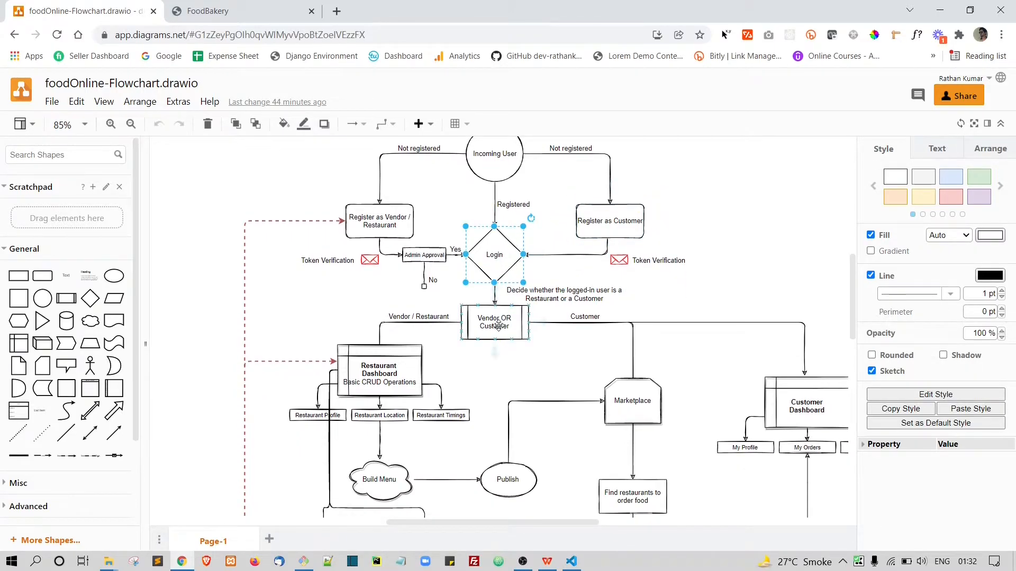
left_click(494, 322)
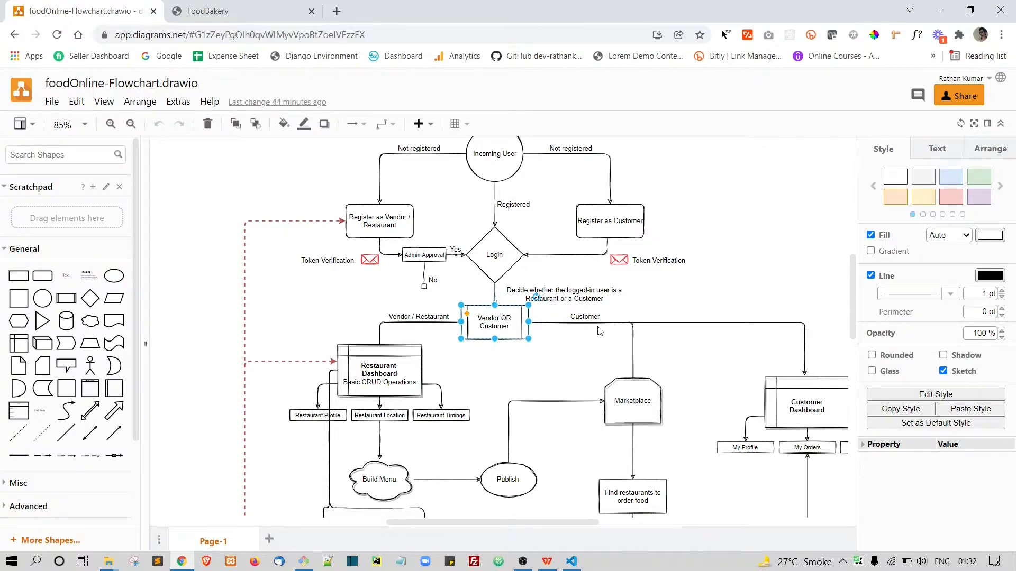
left_click(584, 316)
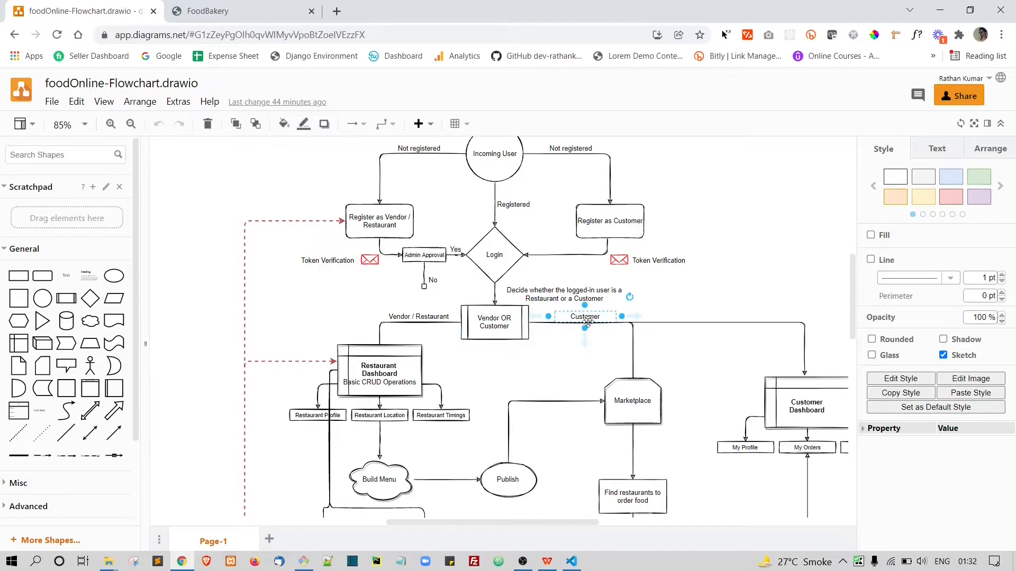
scroll("down", 3)
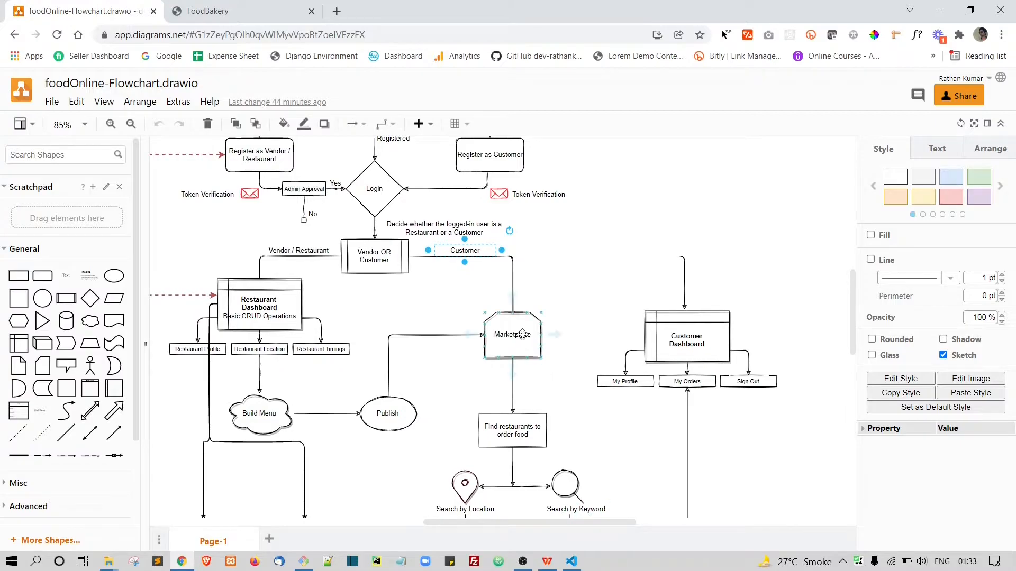
left_click(686, 339)
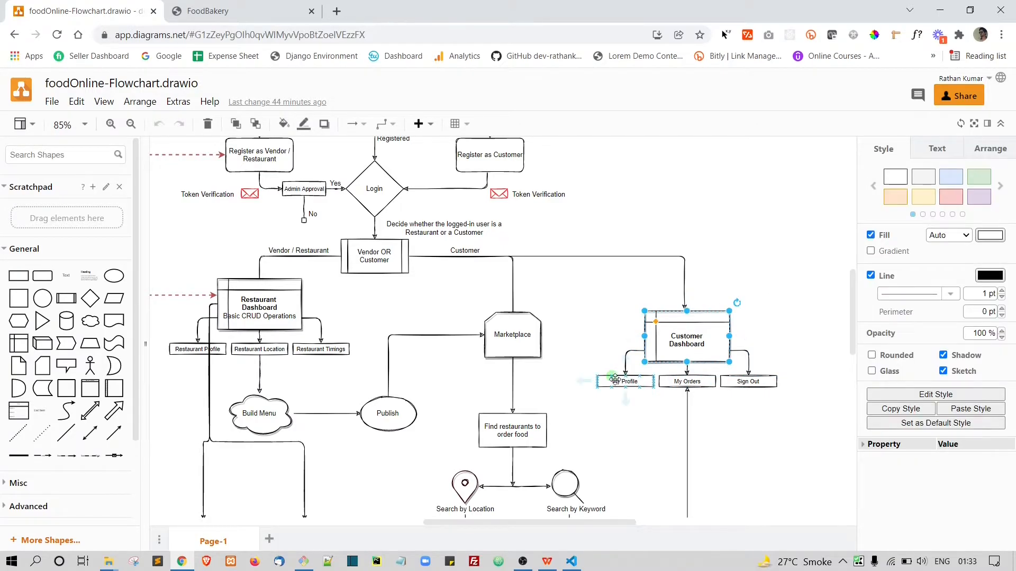
left_click(686, 381)
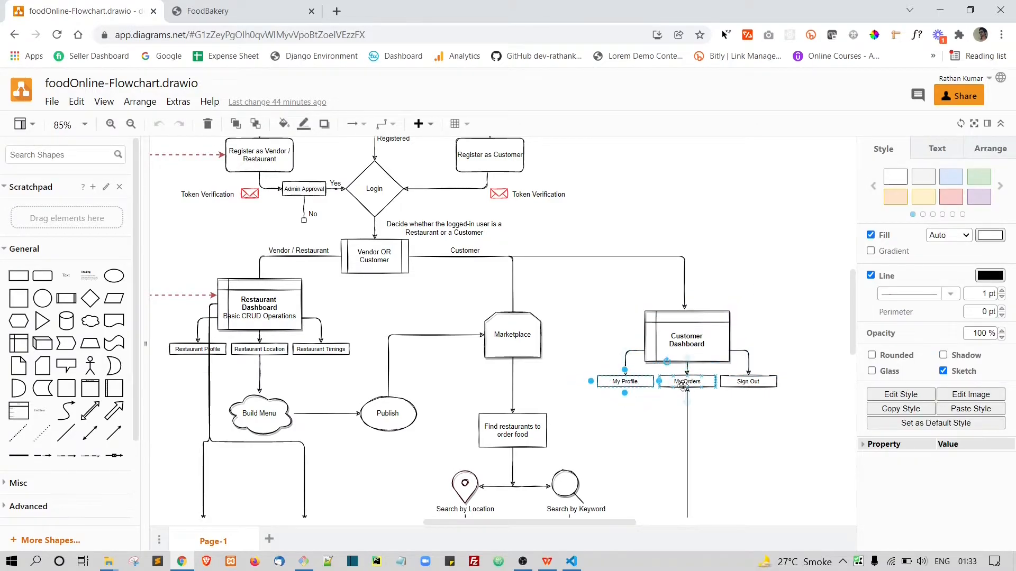
left_click(748, 381)
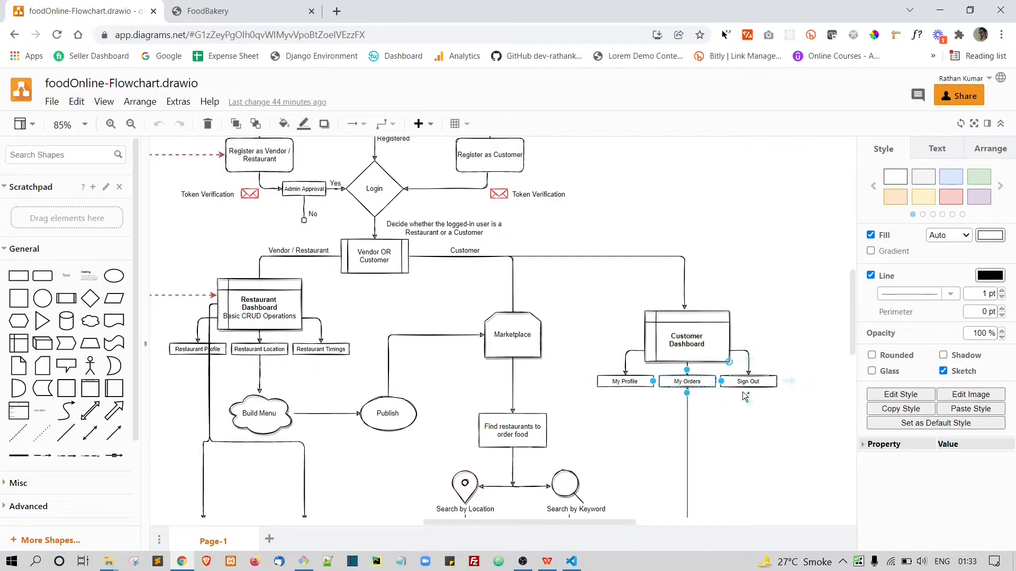
mouse_move(638, 365)
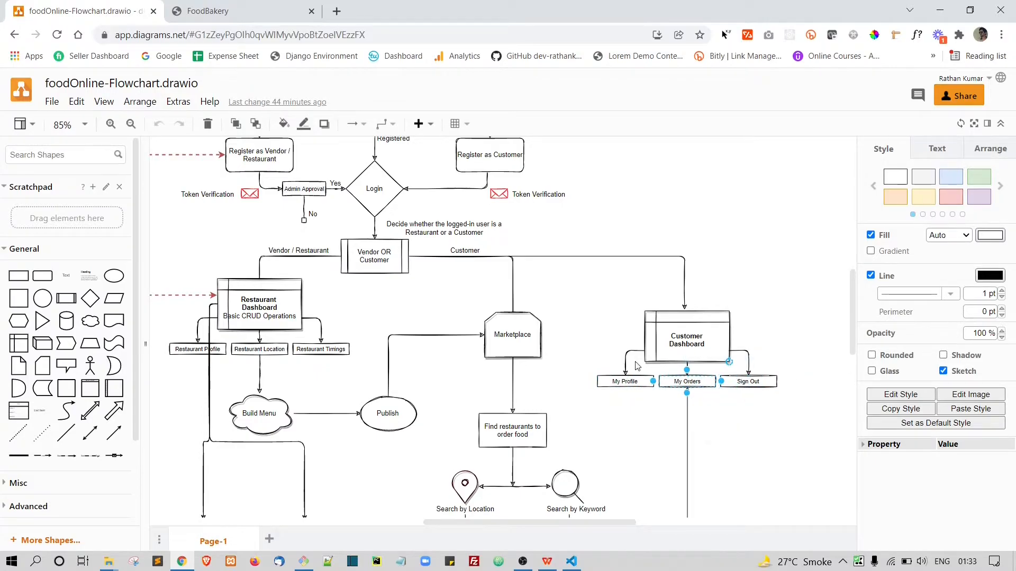
left_click(687, 340)
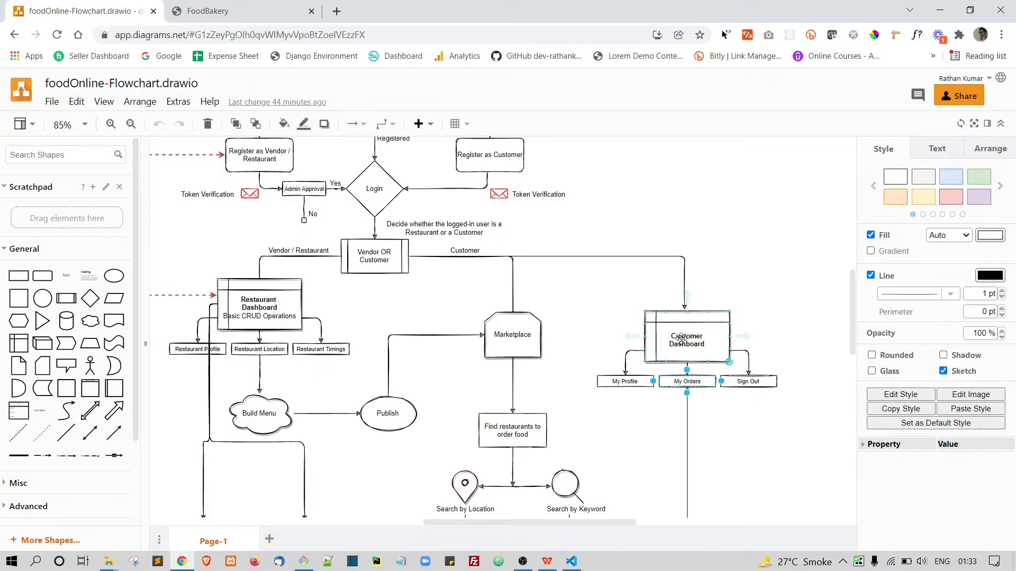
scroll("down", 3)
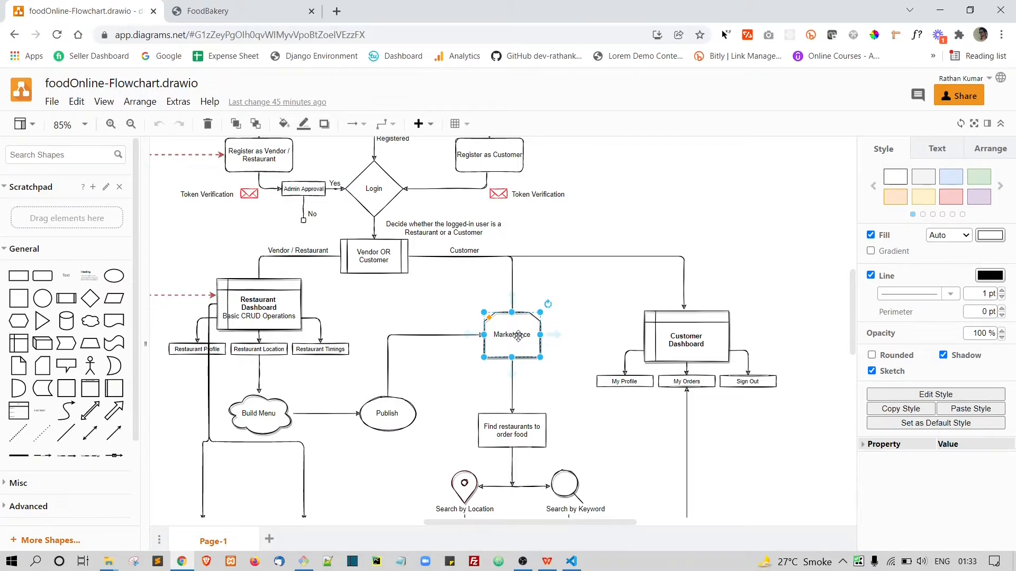
scroll("down", 3)
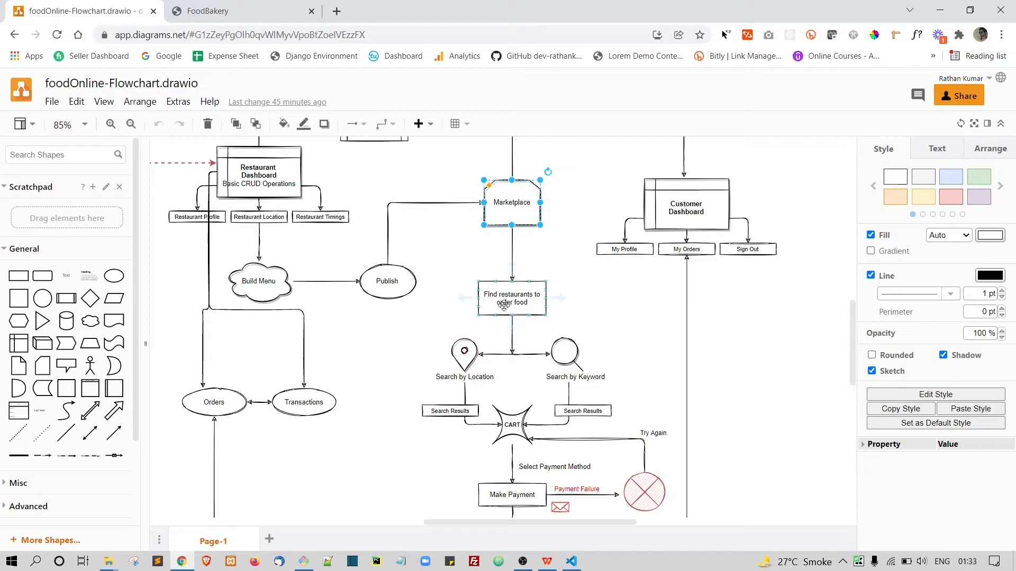
left_click(511, 298)
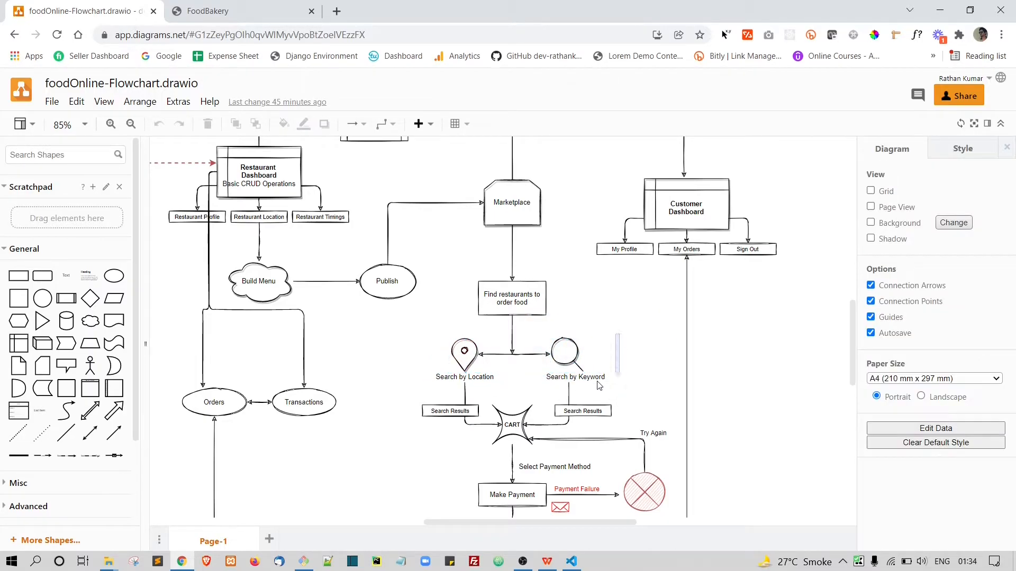
left_click(564, 350)
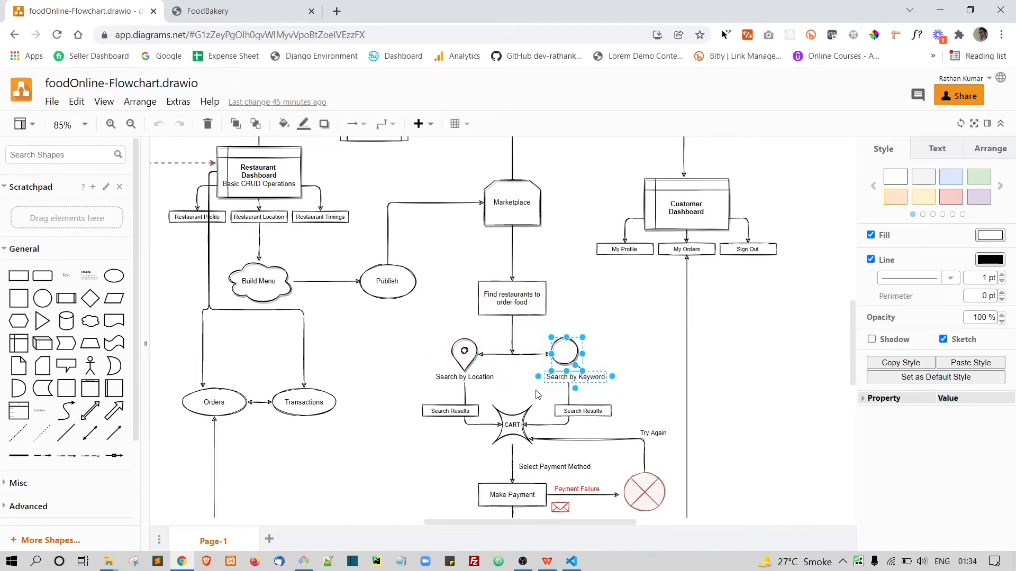
mouse_move(620, 340)
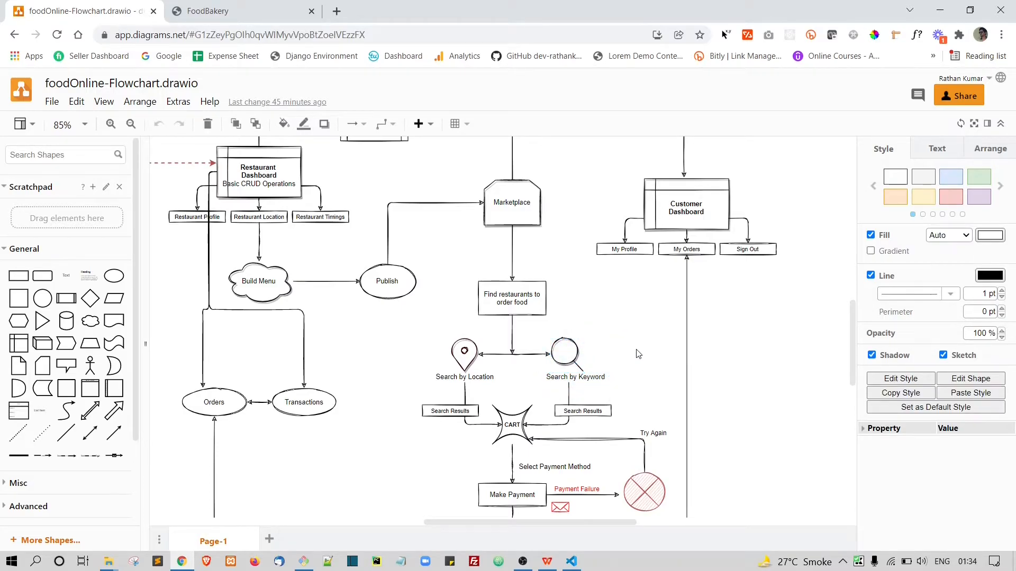
left_click(464, 353)
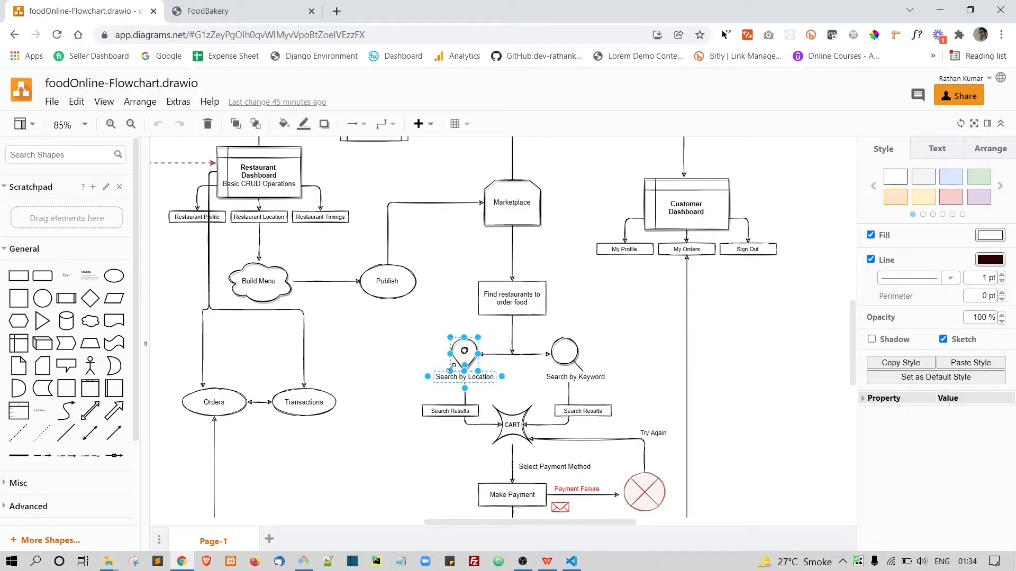
left_click(522, 380)
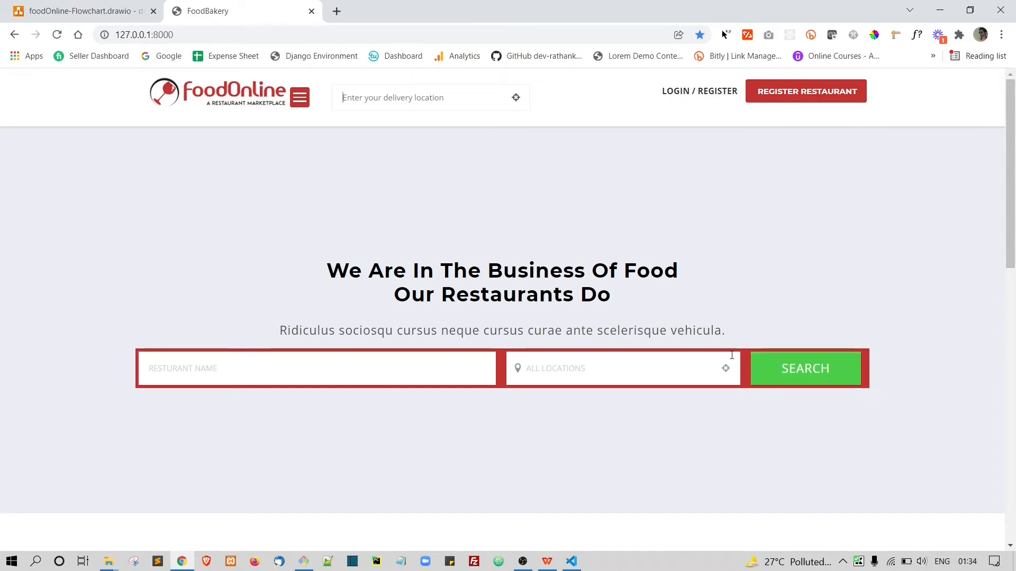
mouse_move(635, 351)
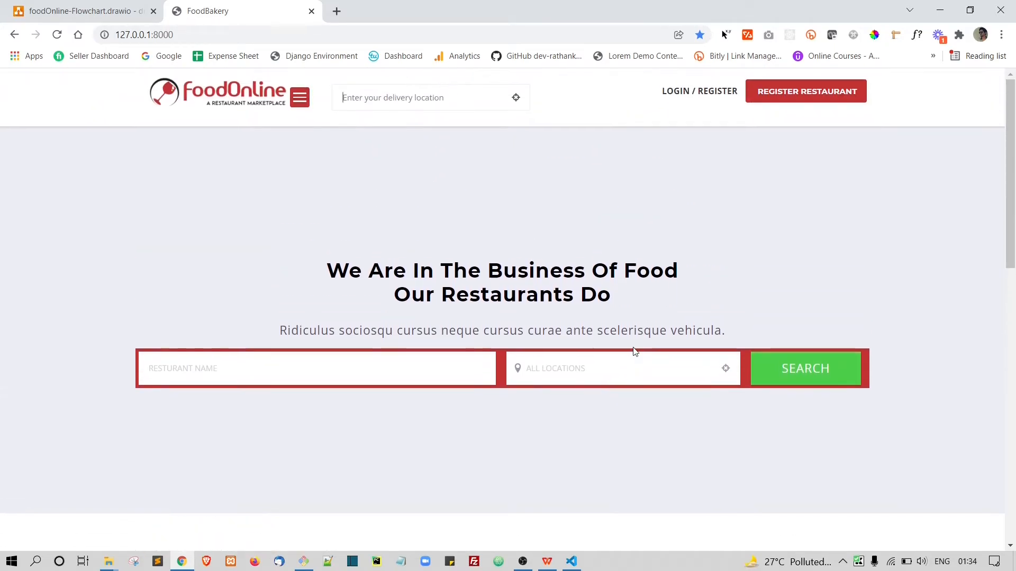
mouse_move(621, 343)
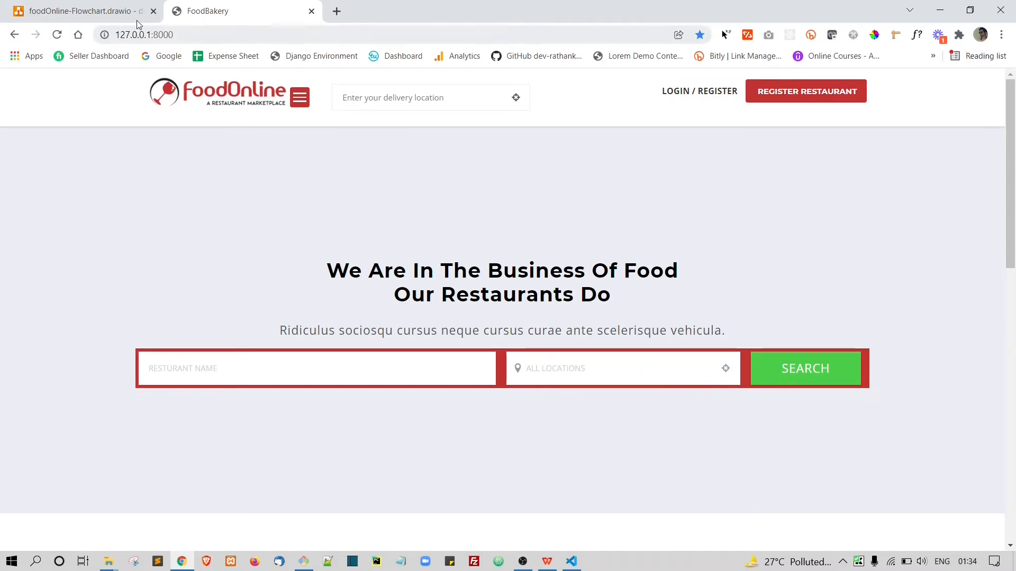
Switch back to the foodOnline-Flowchart.drawio tab in diagrams.net
left_click(78, 12)
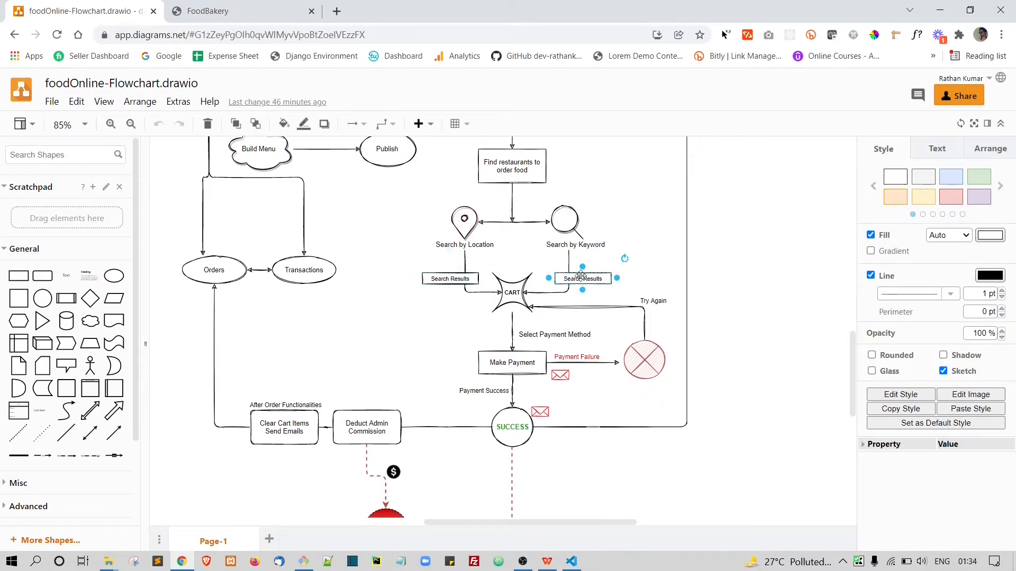
left_click(450, 277)
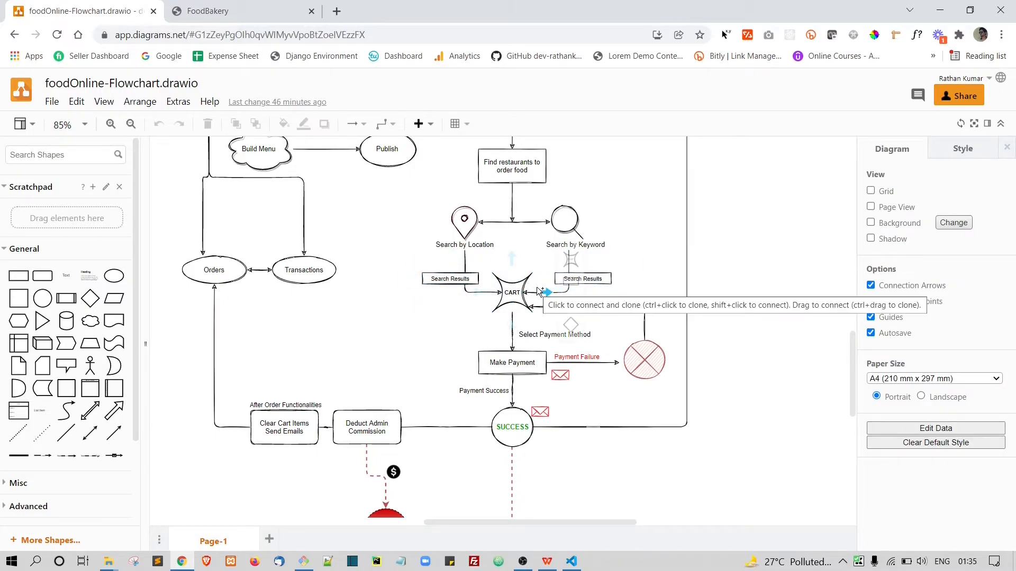
left_click(511, 292)
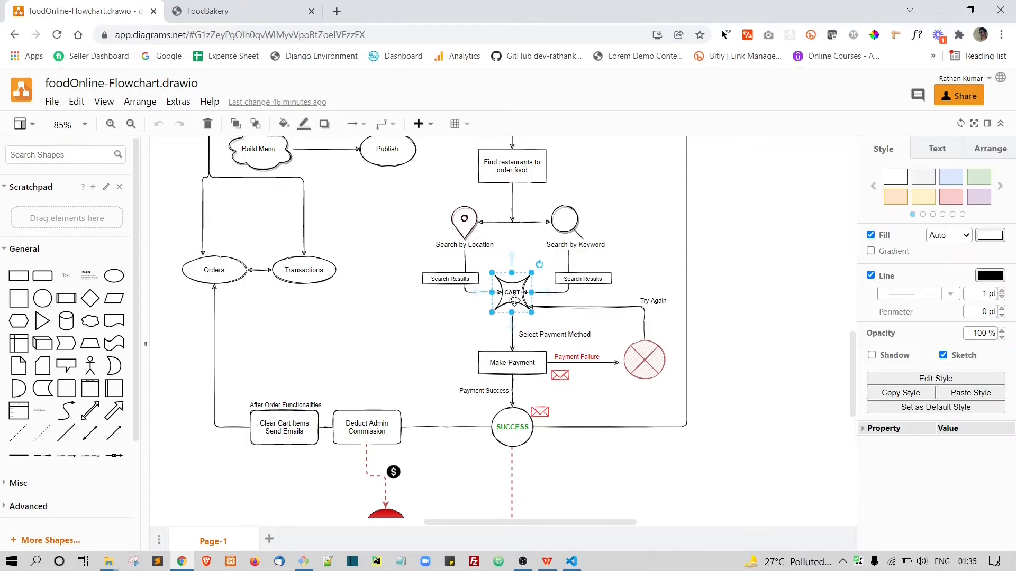
left_click(511, 361)
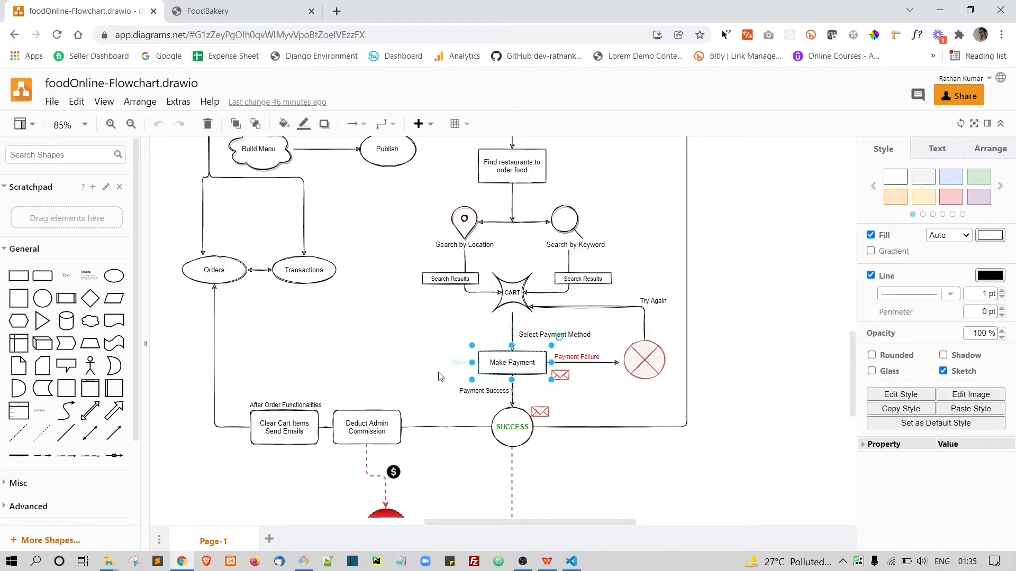
mouse_move(675, 311)
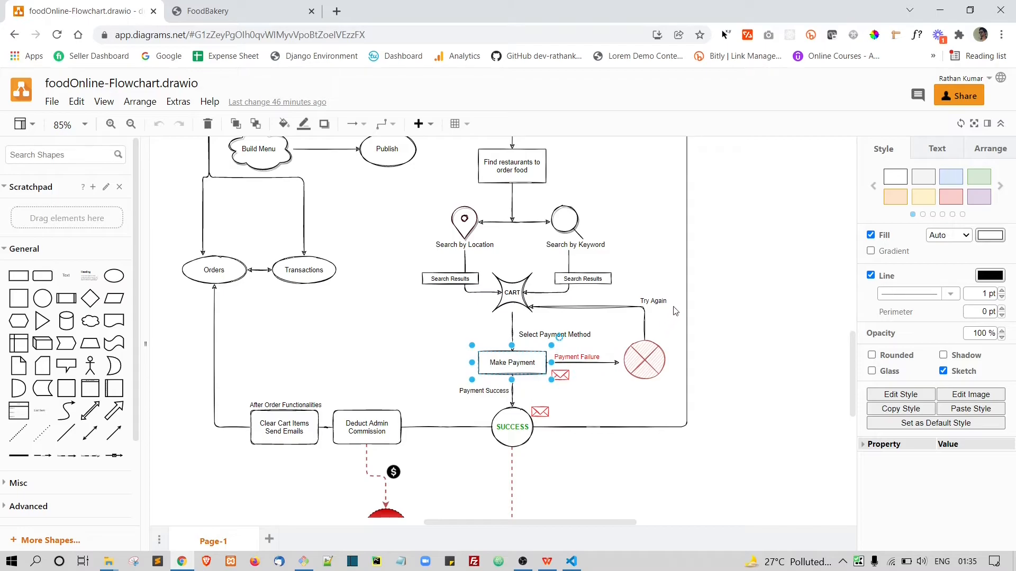
mouse_move(544, 363)
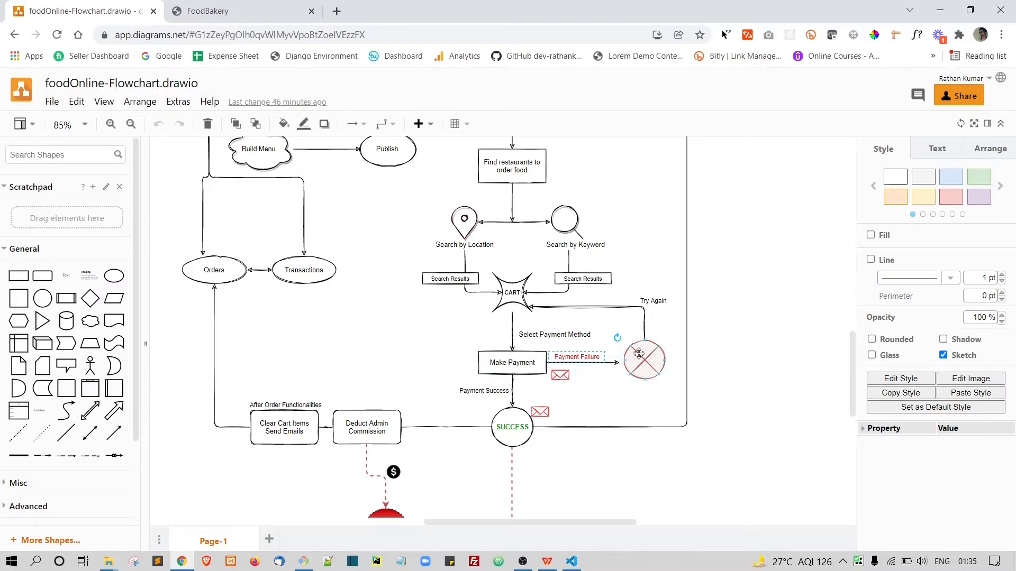
left_click(644, 360)
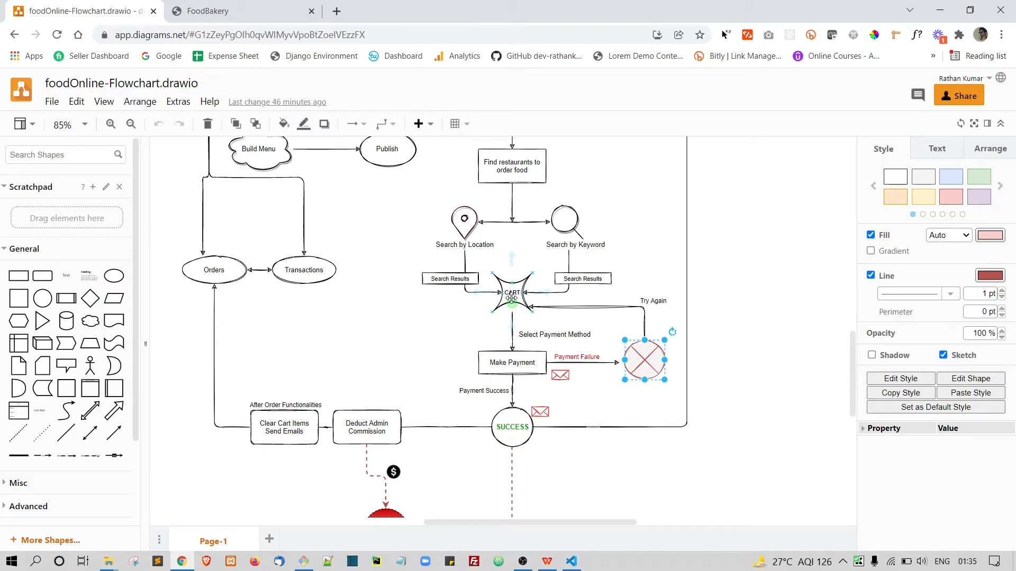
left_click(511, 292)
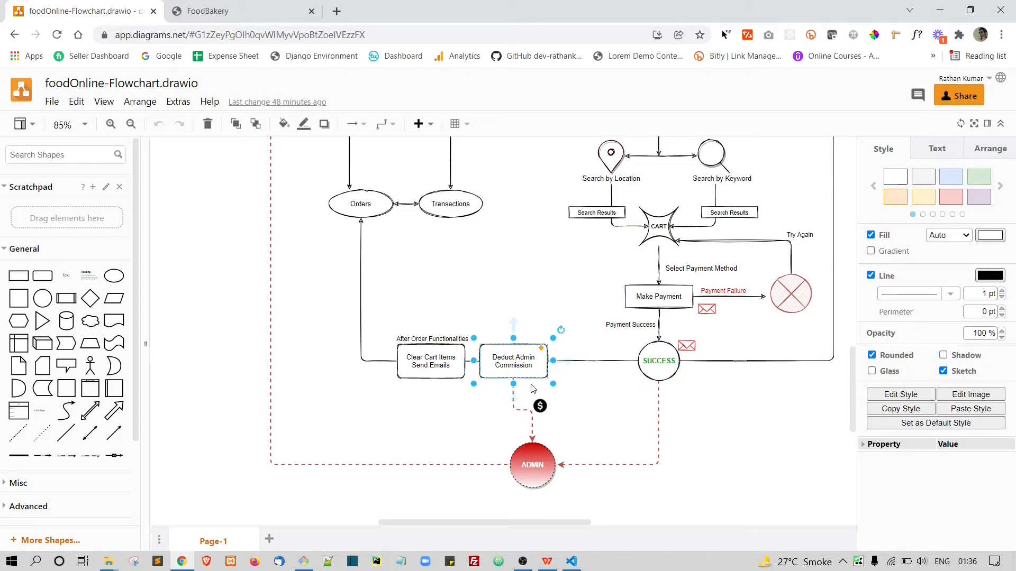
mouse_move(554, 444)
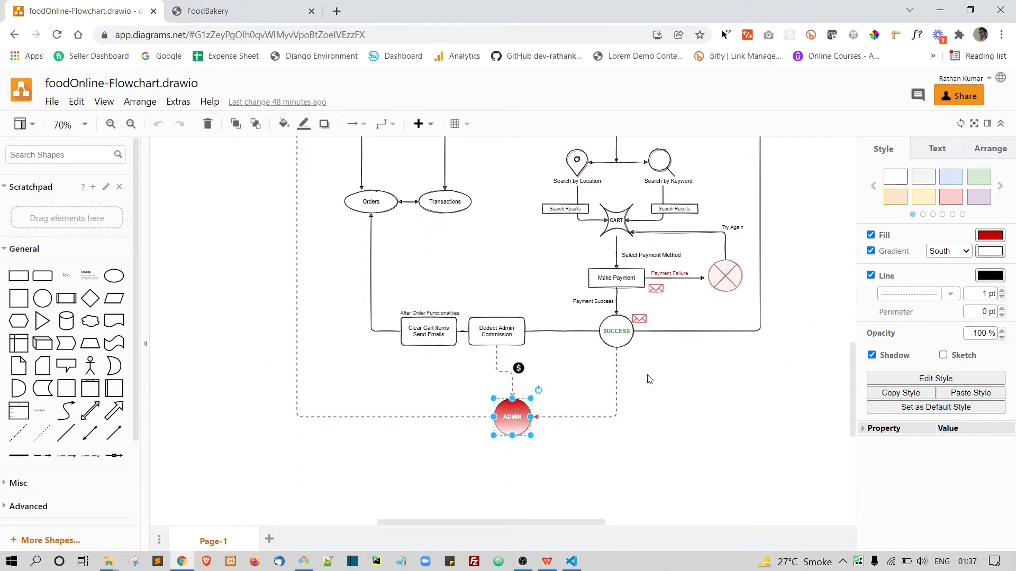
mouse_move(563, 450)
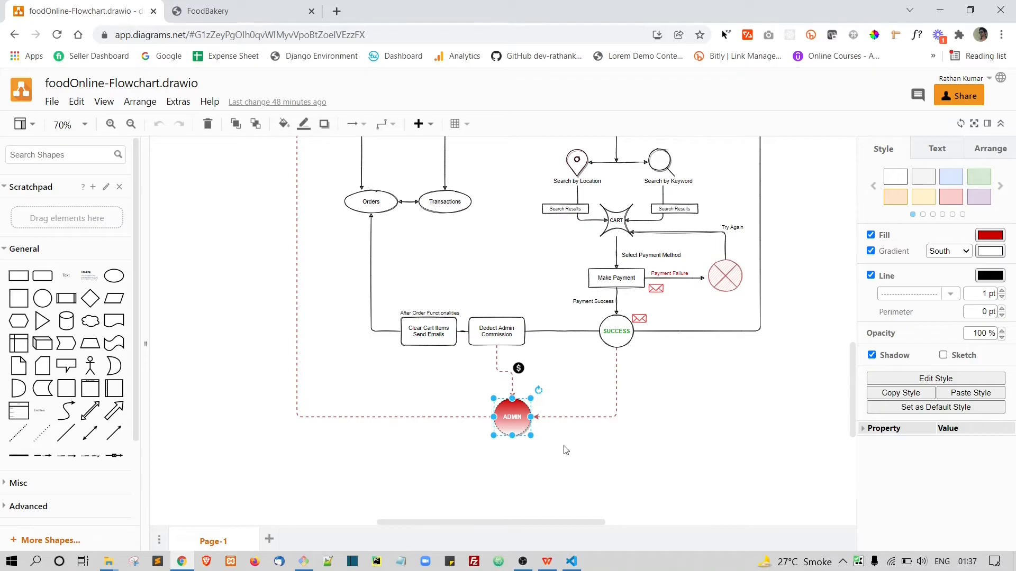
mouse_move(594, 455)
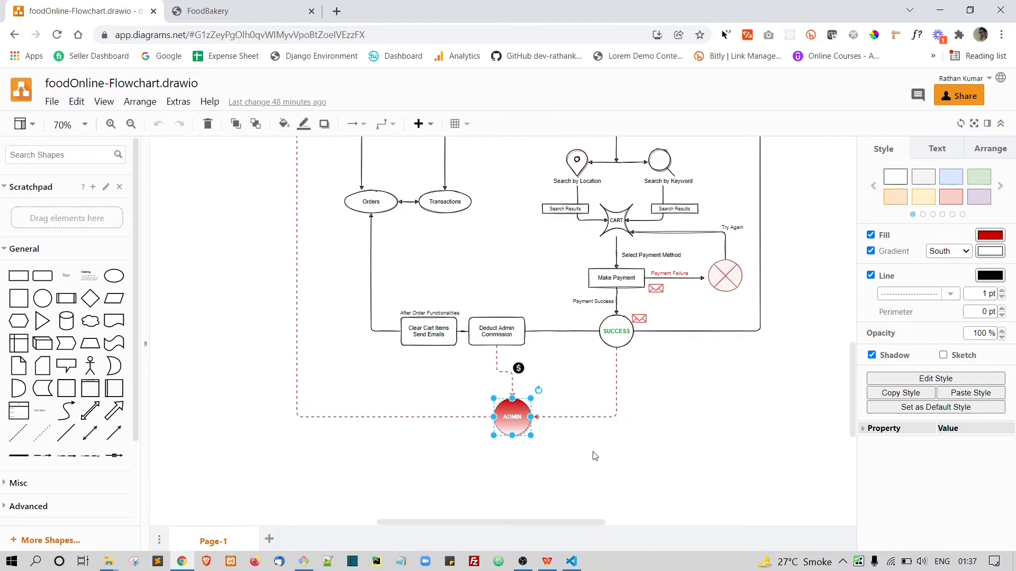
left_click(566, 473)
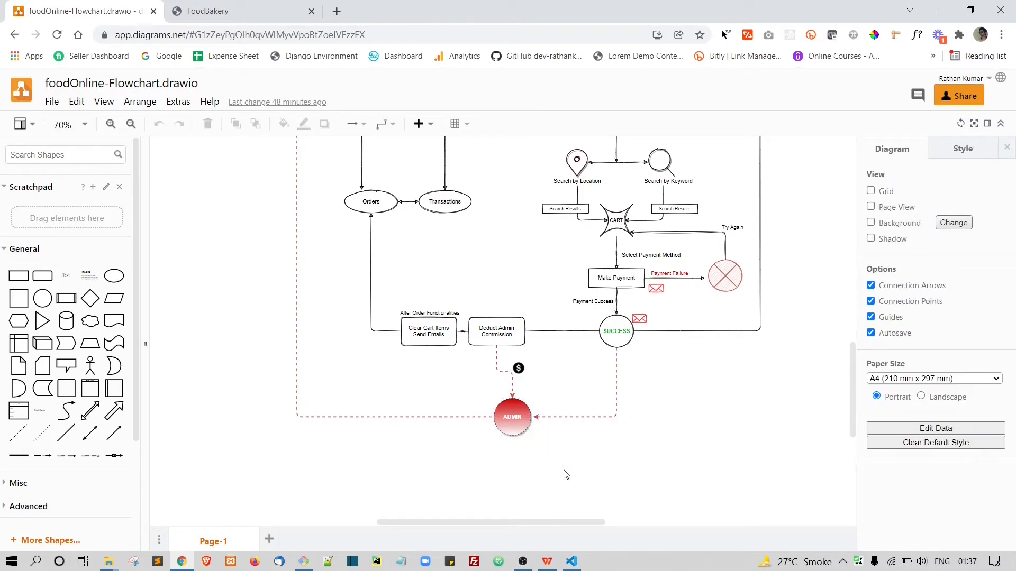
left_click(511, 416)
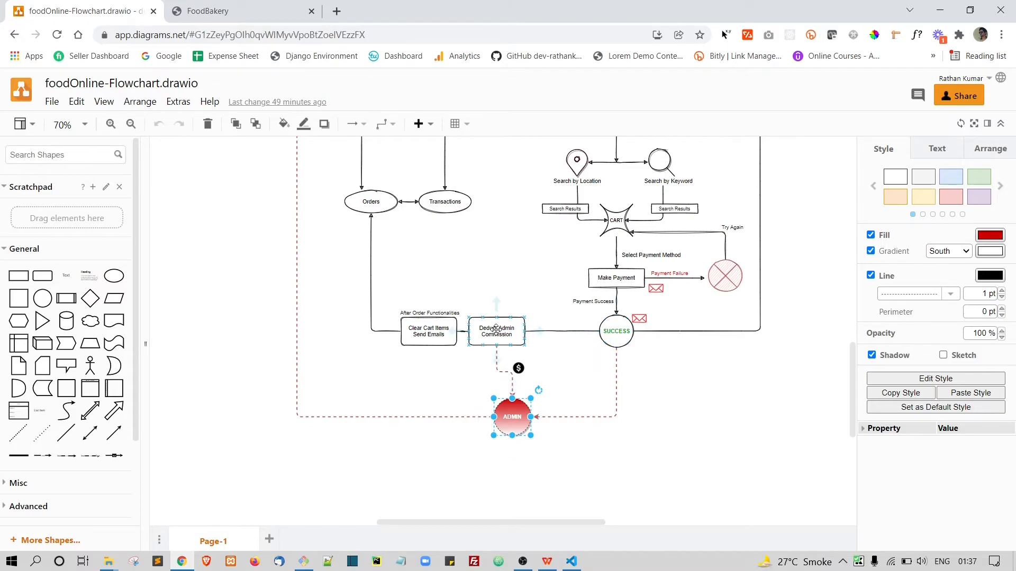
left_click(495, 331)
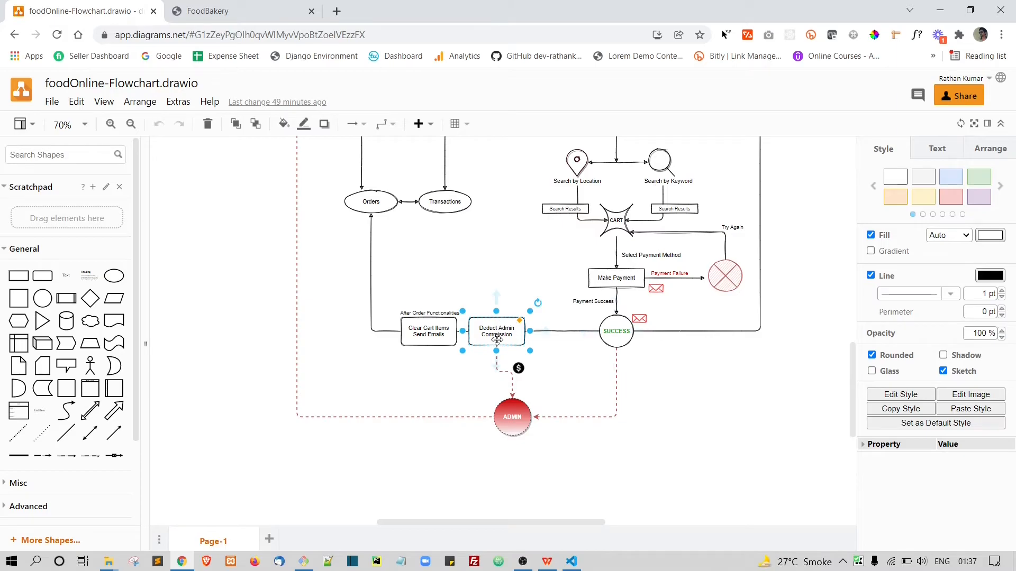
left_click(110, 124)
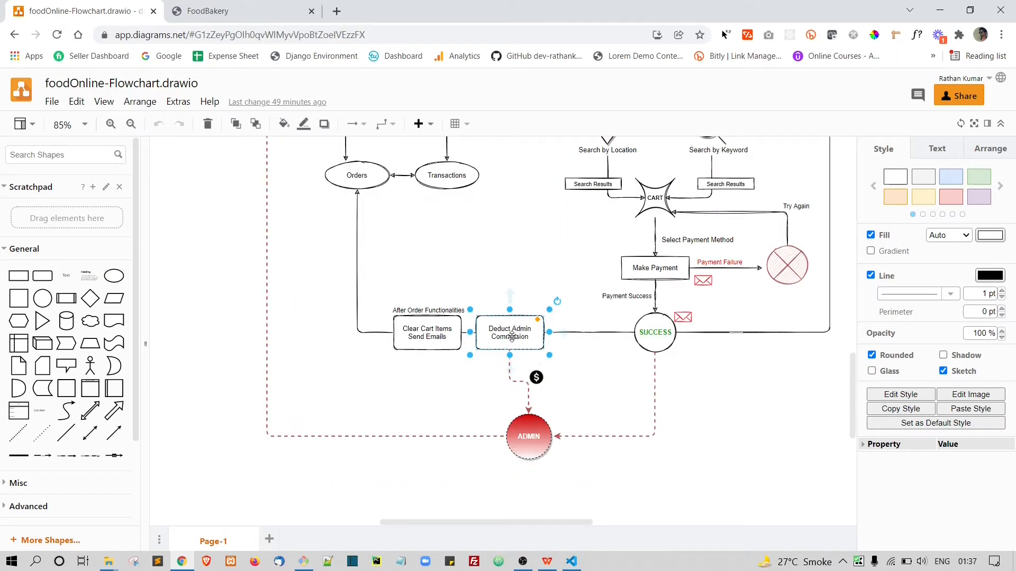
left_click(427, 332)
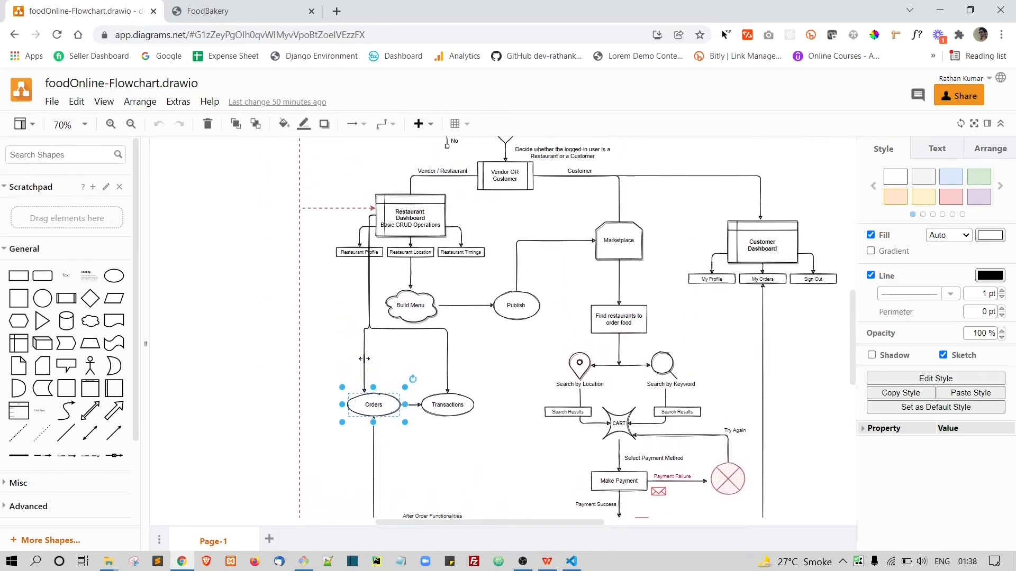
left_click(447, 404)
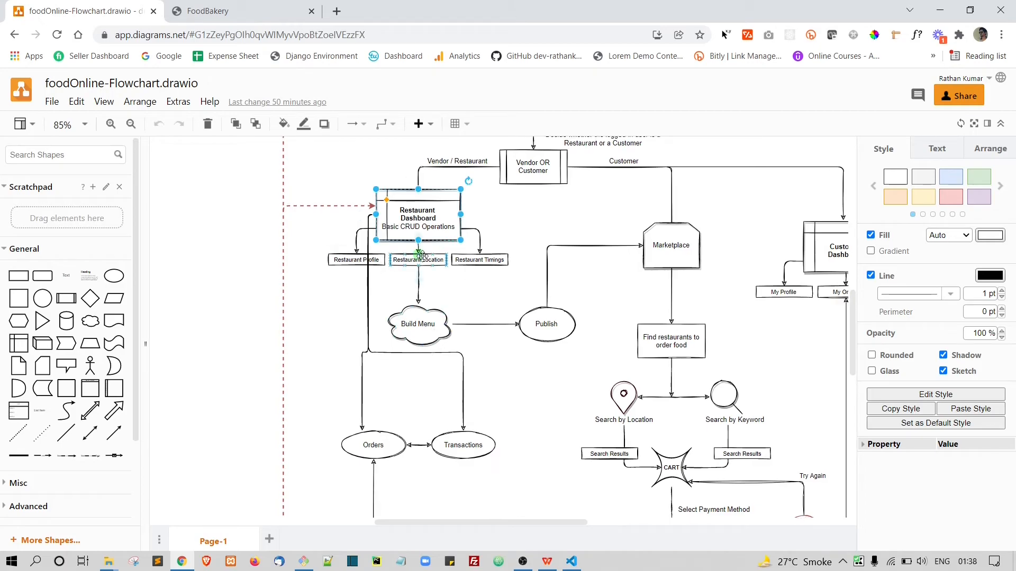
left_click(373, 445)
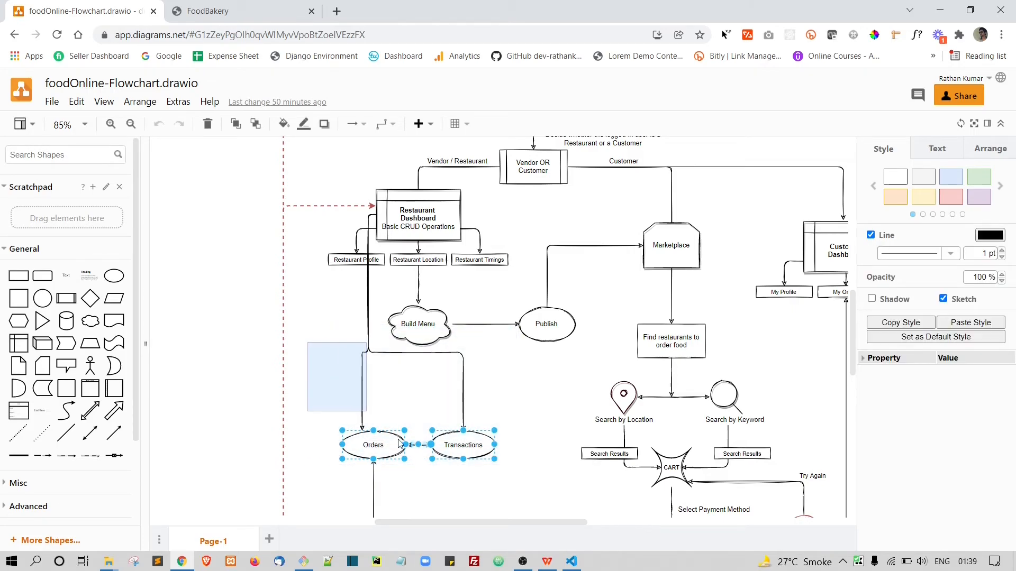
left_click(131, 124)
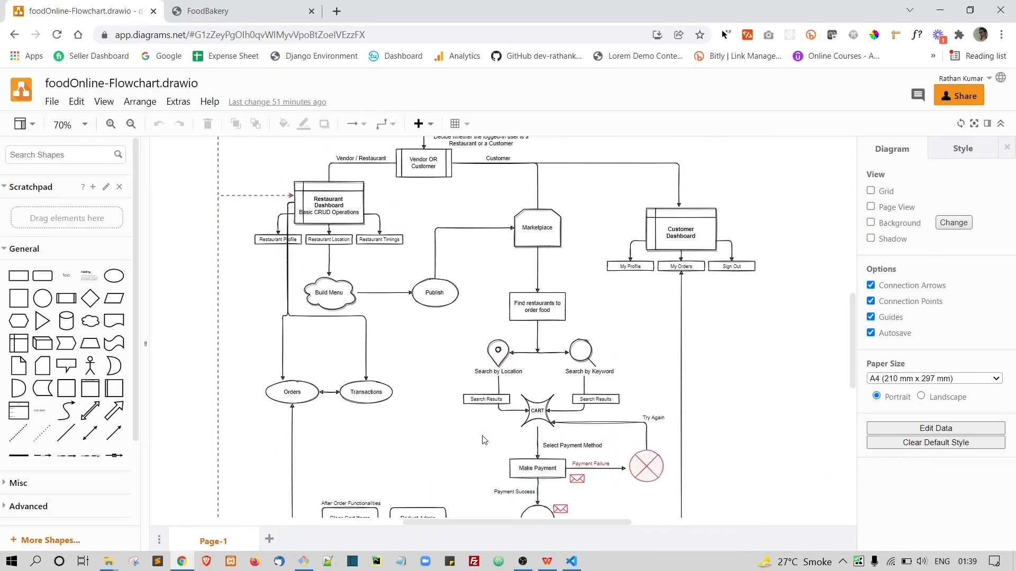
Take a final 60% overview of the whole flowchart, then show the FoodOnline homepage
scroll("down", 3)
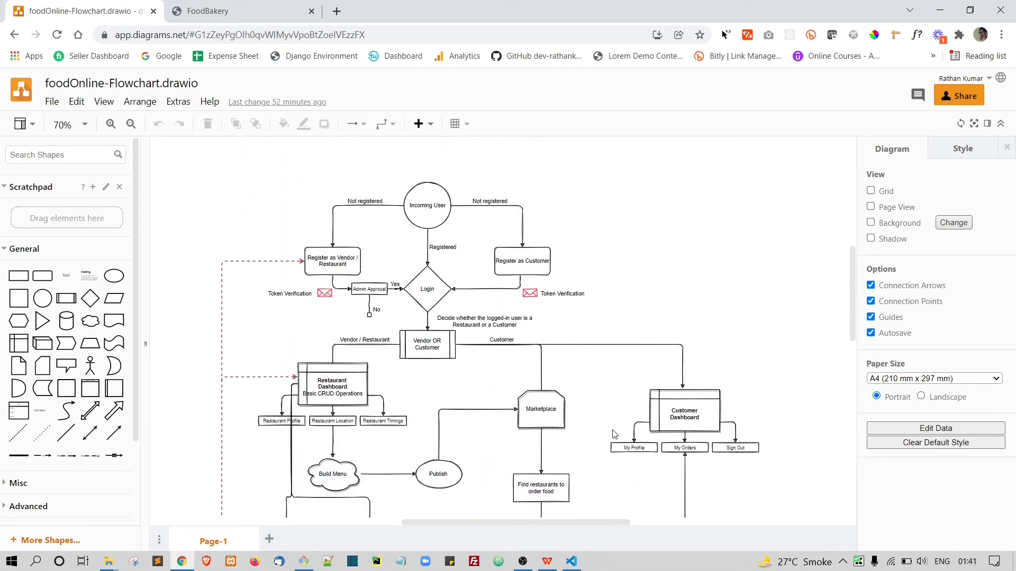
mouse_move(622, 296)
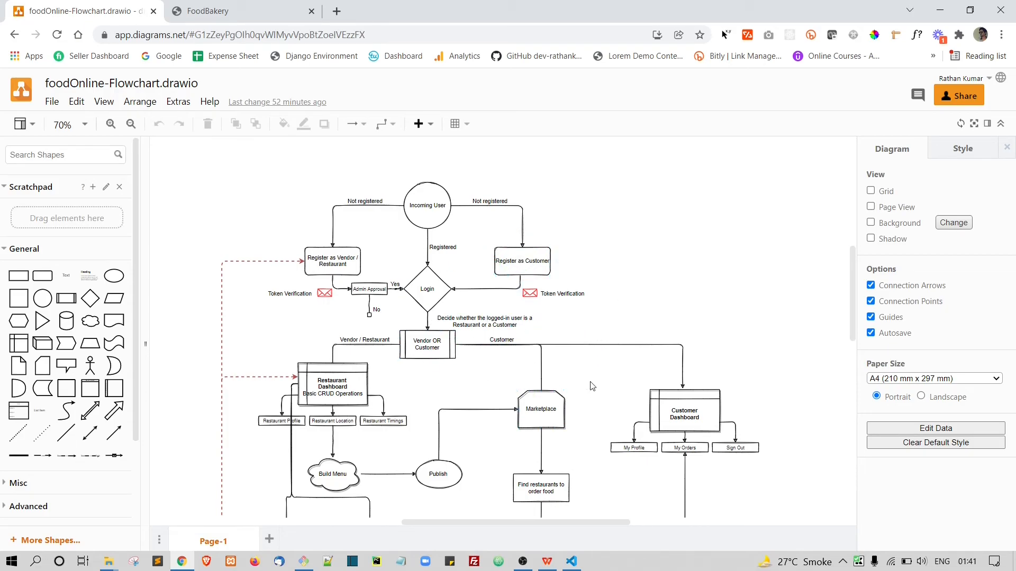
mouse_move(476, 428)
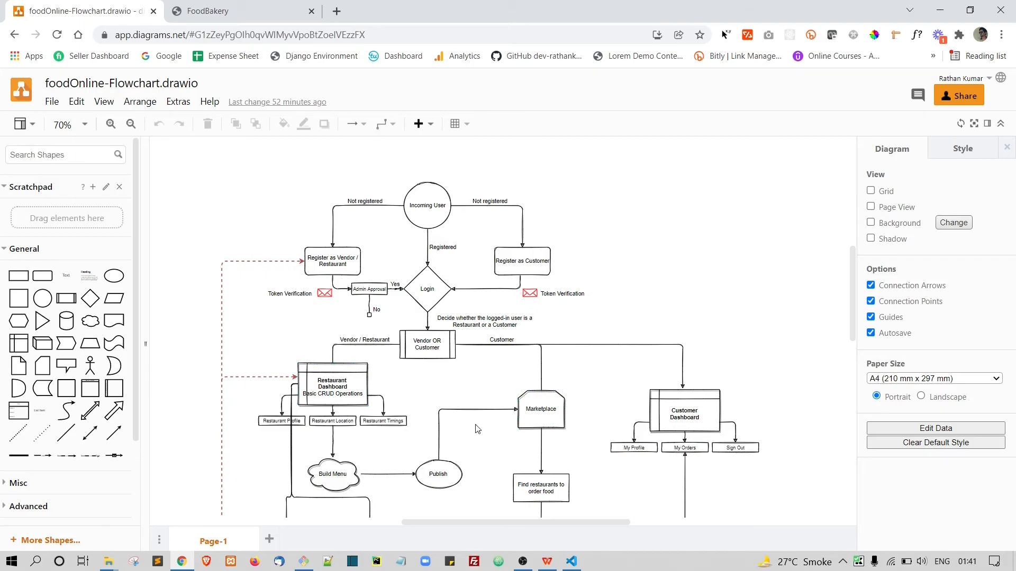
scroll("down", 3)
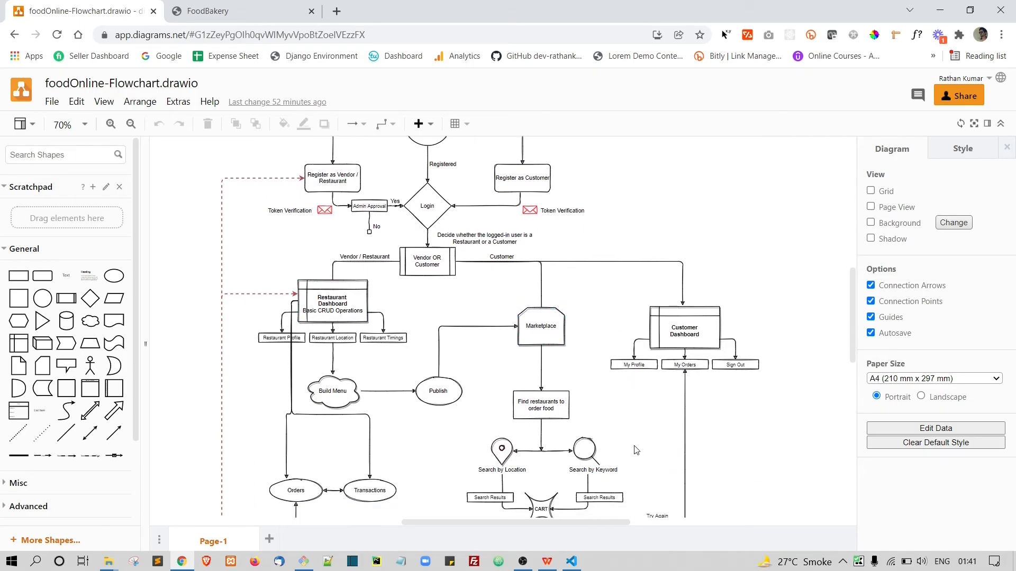
scroll("down", 3)
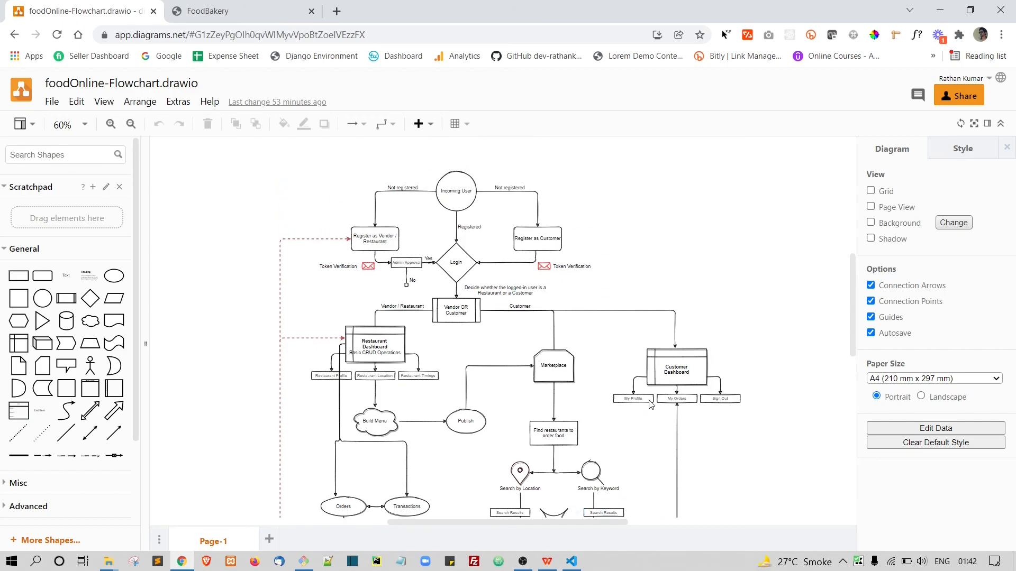
scroll("down", 3)
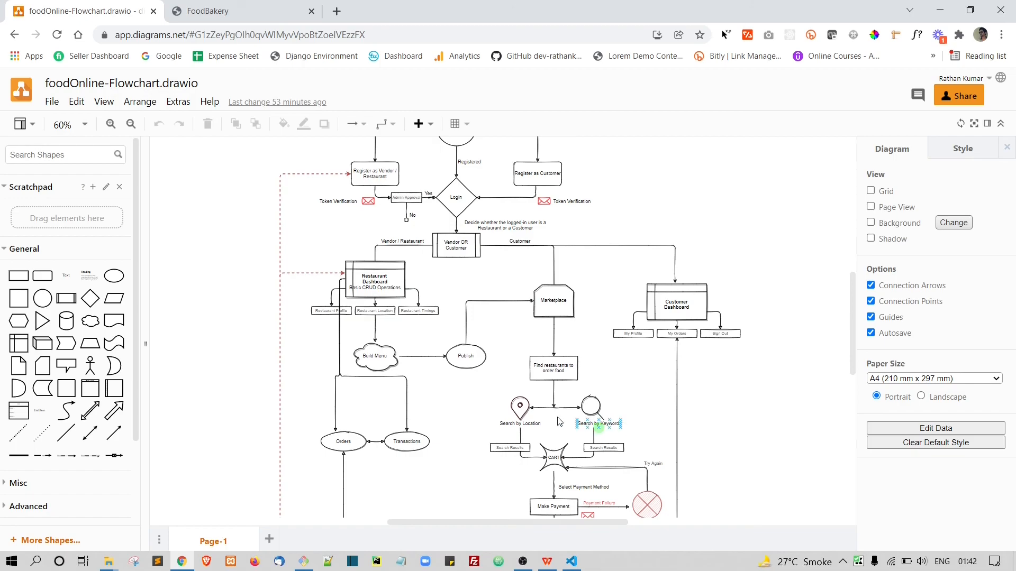
left_click(239, 11)
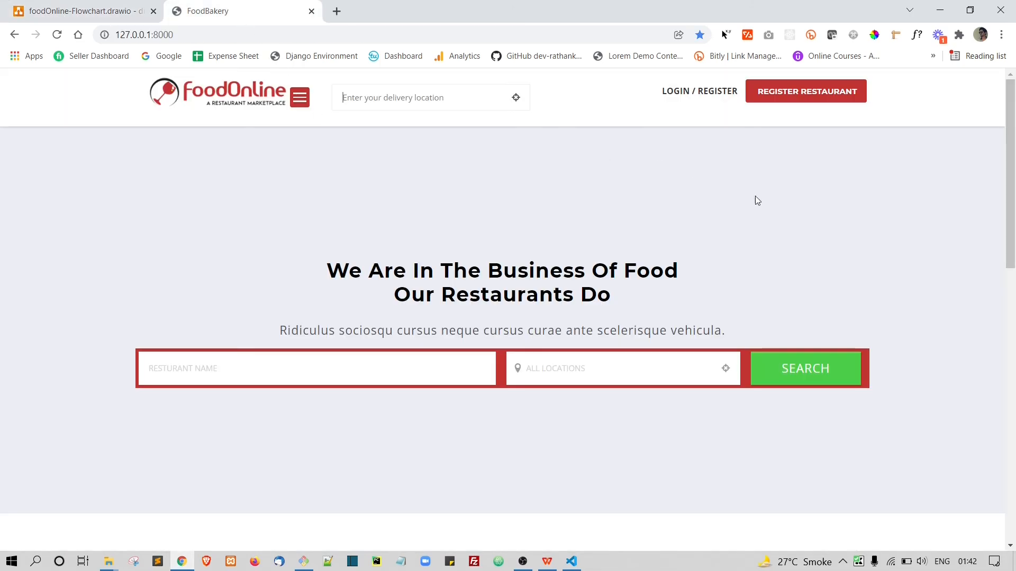
mouse_move(726, 113)
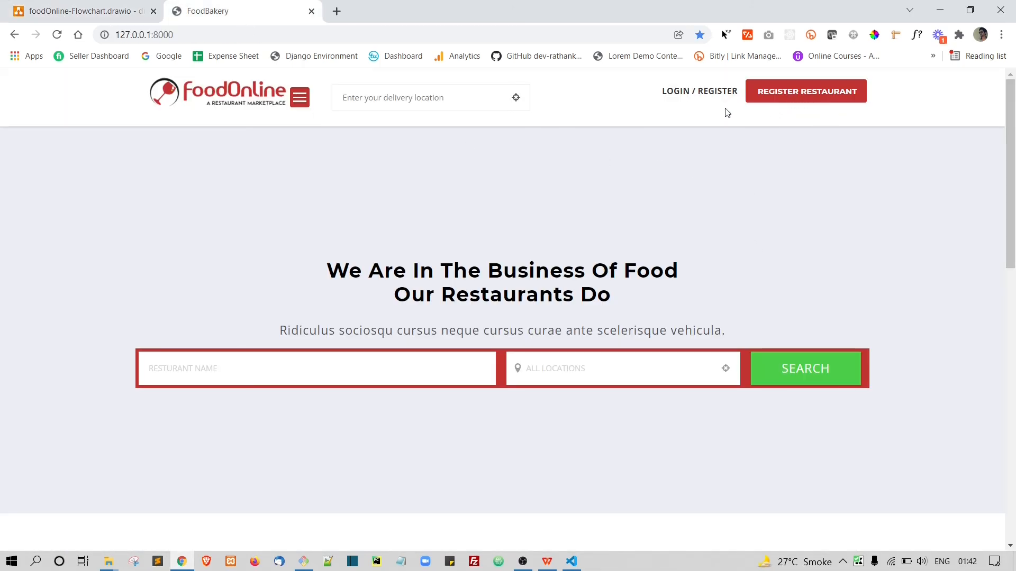
mouse_move(699, 115)
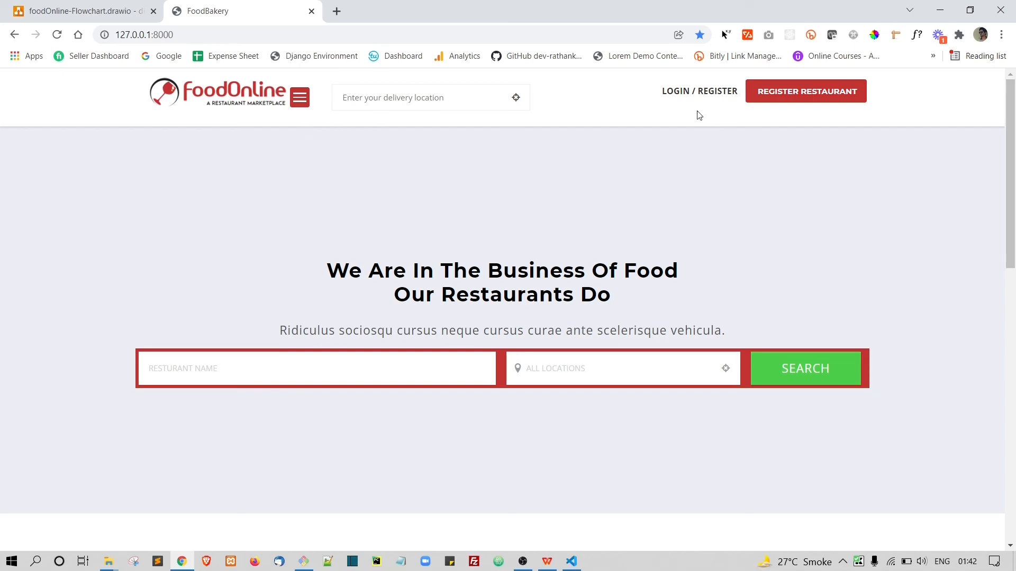
mouse_move(848, 125)
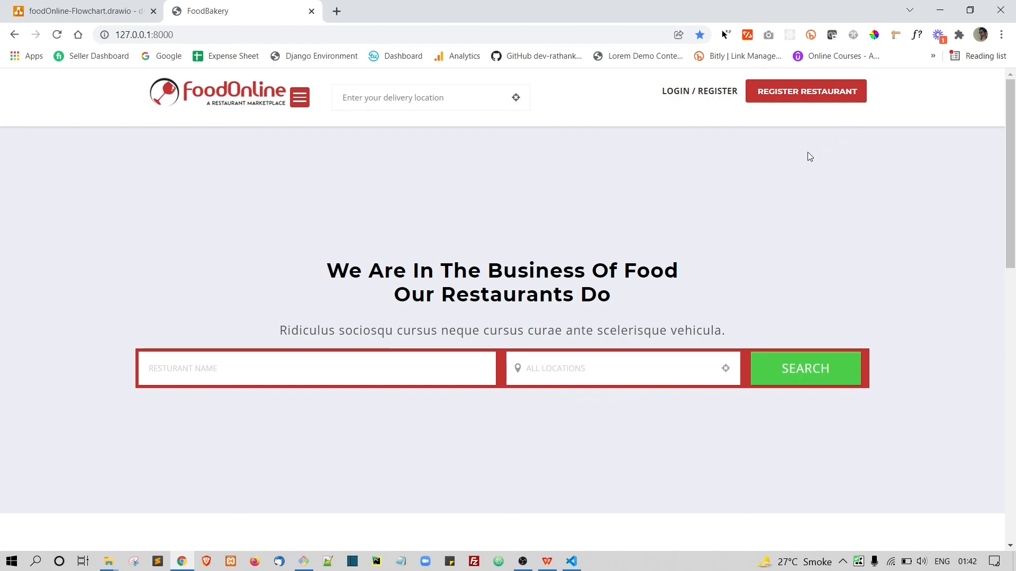
mouse_move(703, 175)
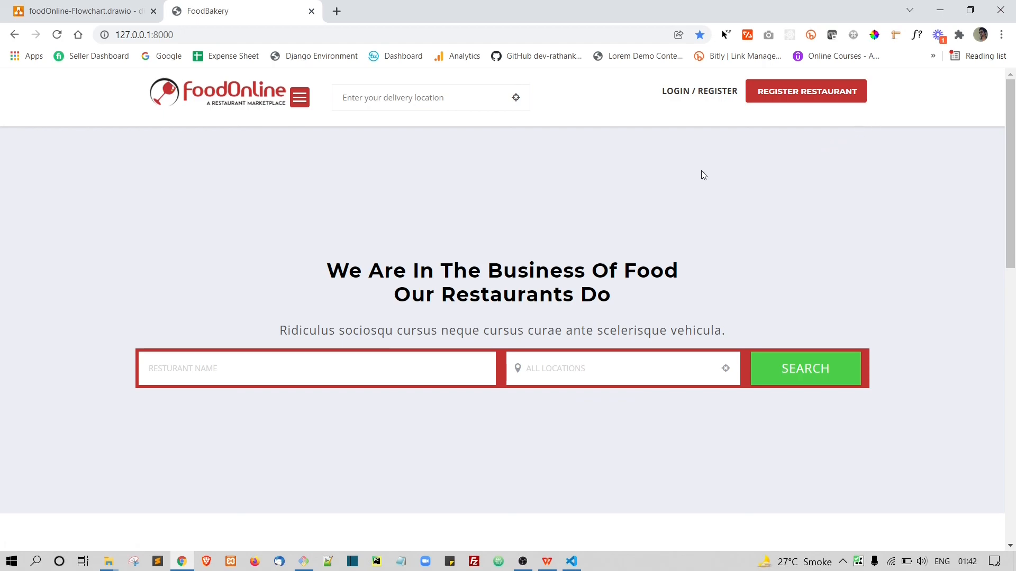
mouse_move(603, 477)
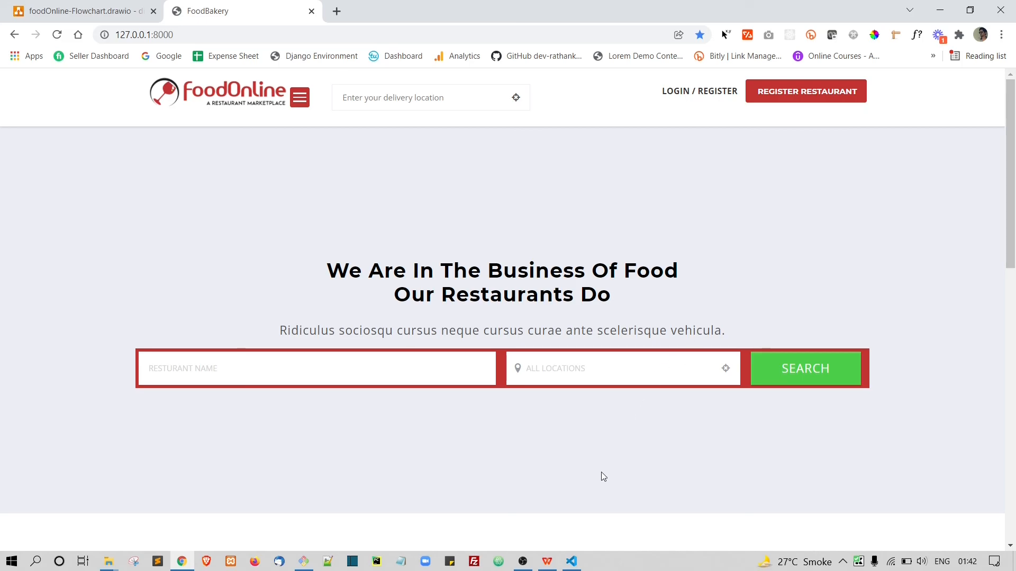